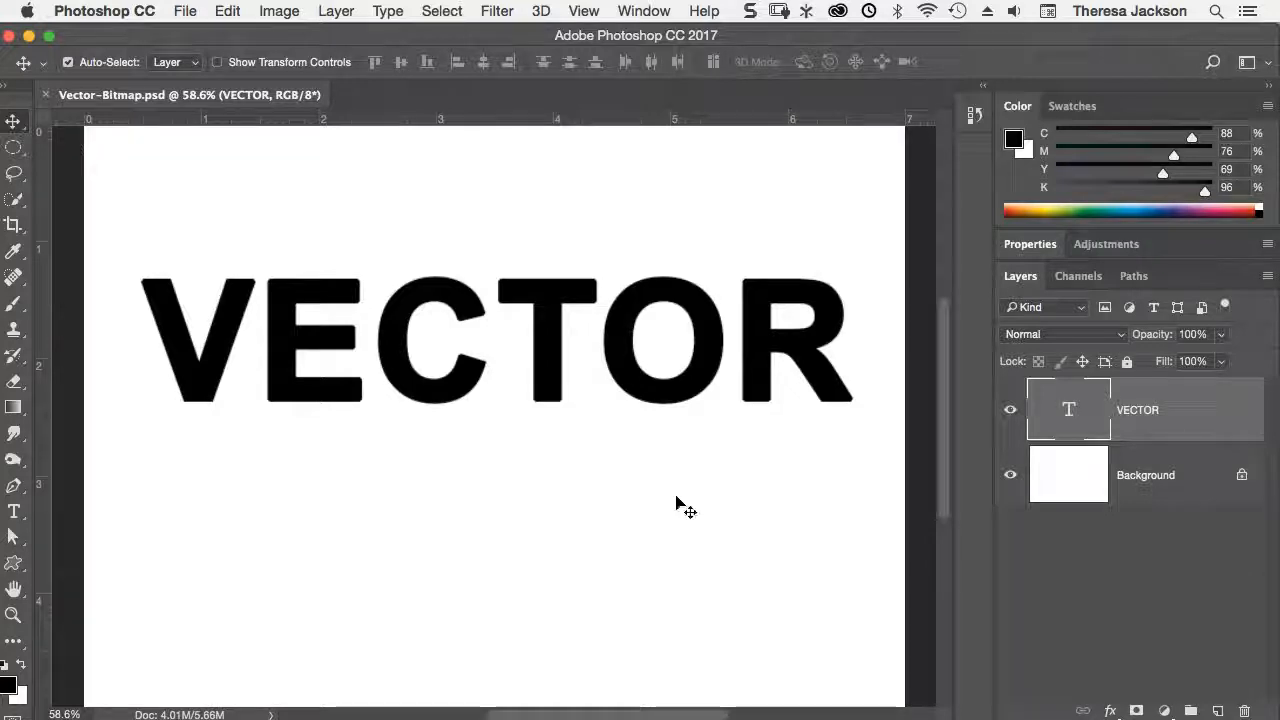
mouse_move(708, 488)
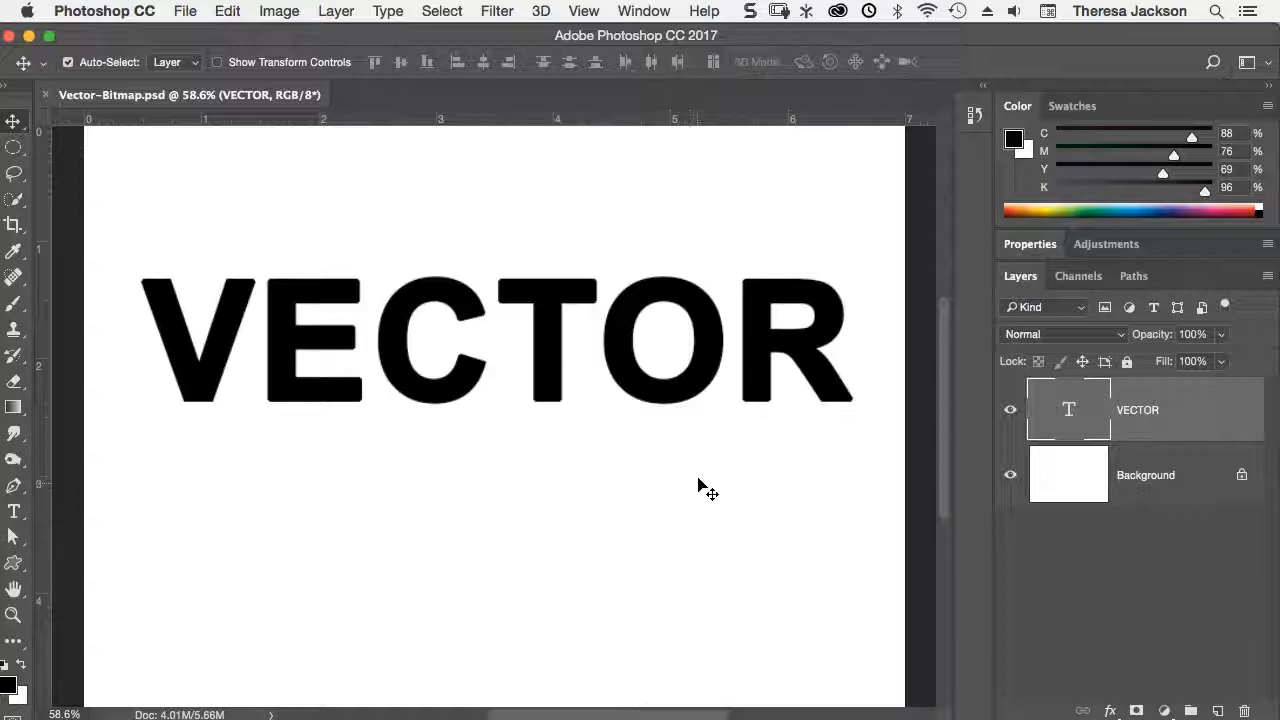
mouse_move(730, 464)
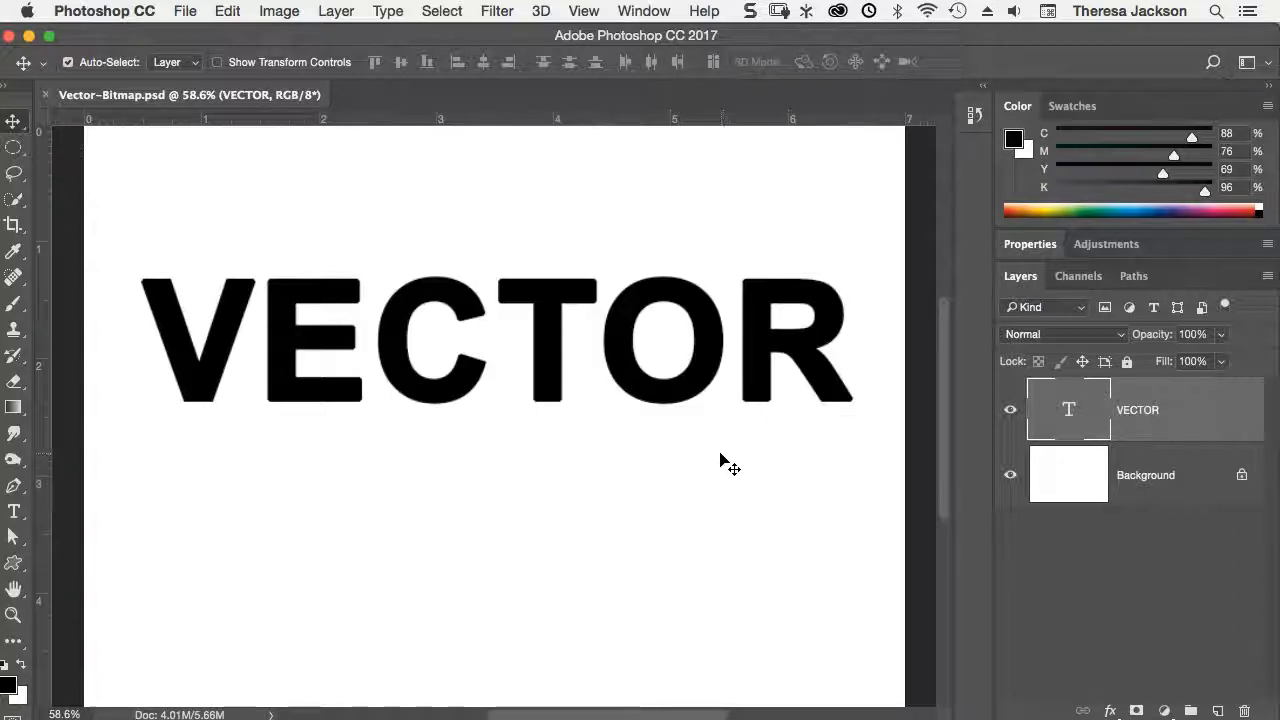
mouse_move(660, 396)
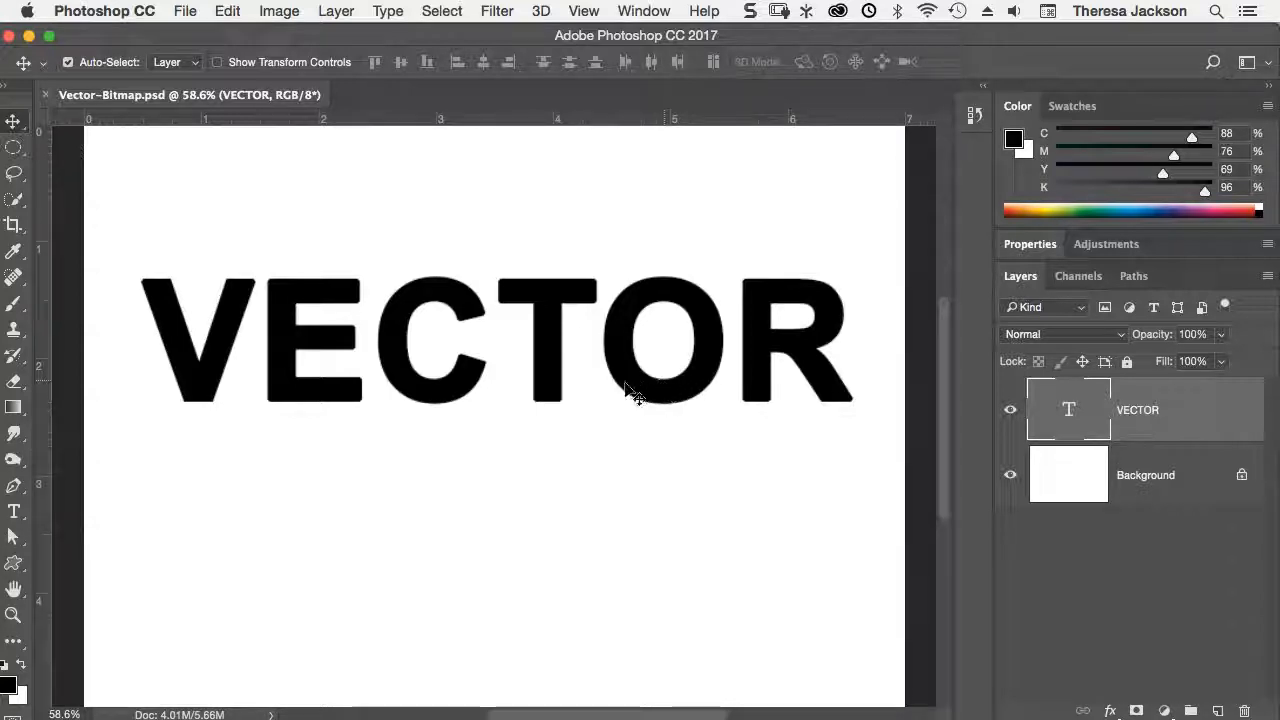
mouse_move(776, 424)
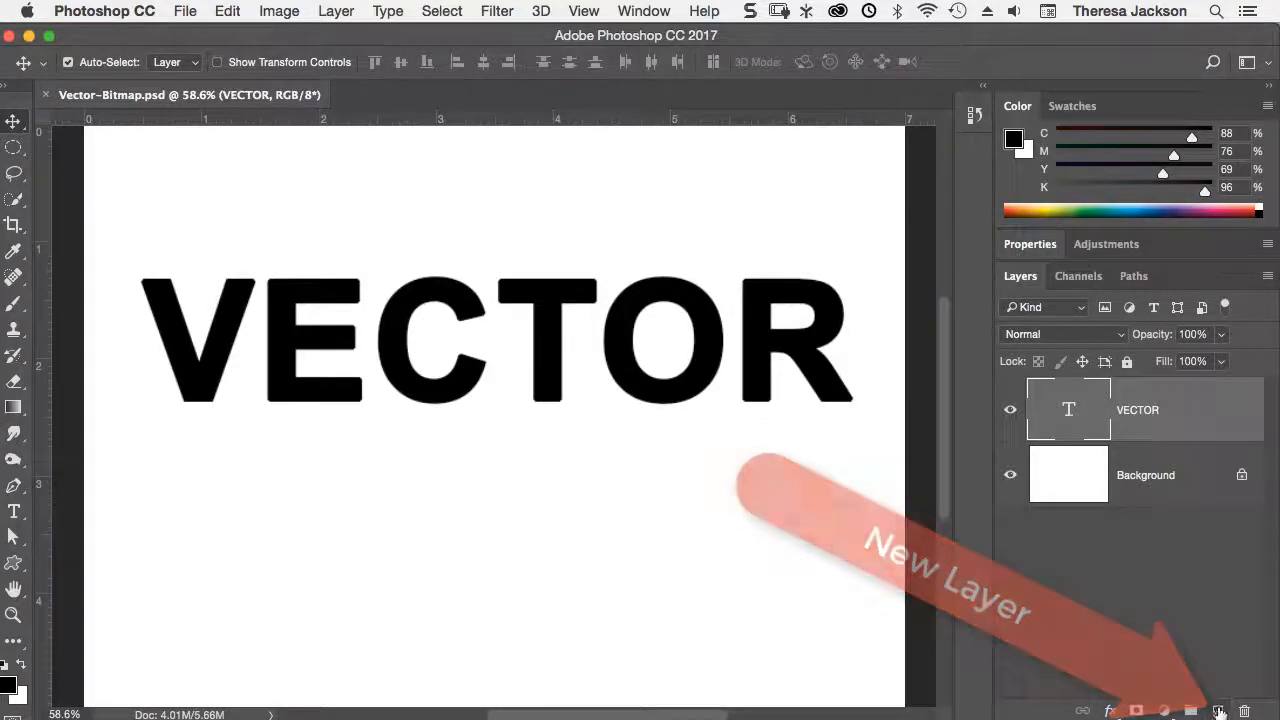
Add a new empty layer and temporarily hide the original VECTOR type layer
click(1220, 710)
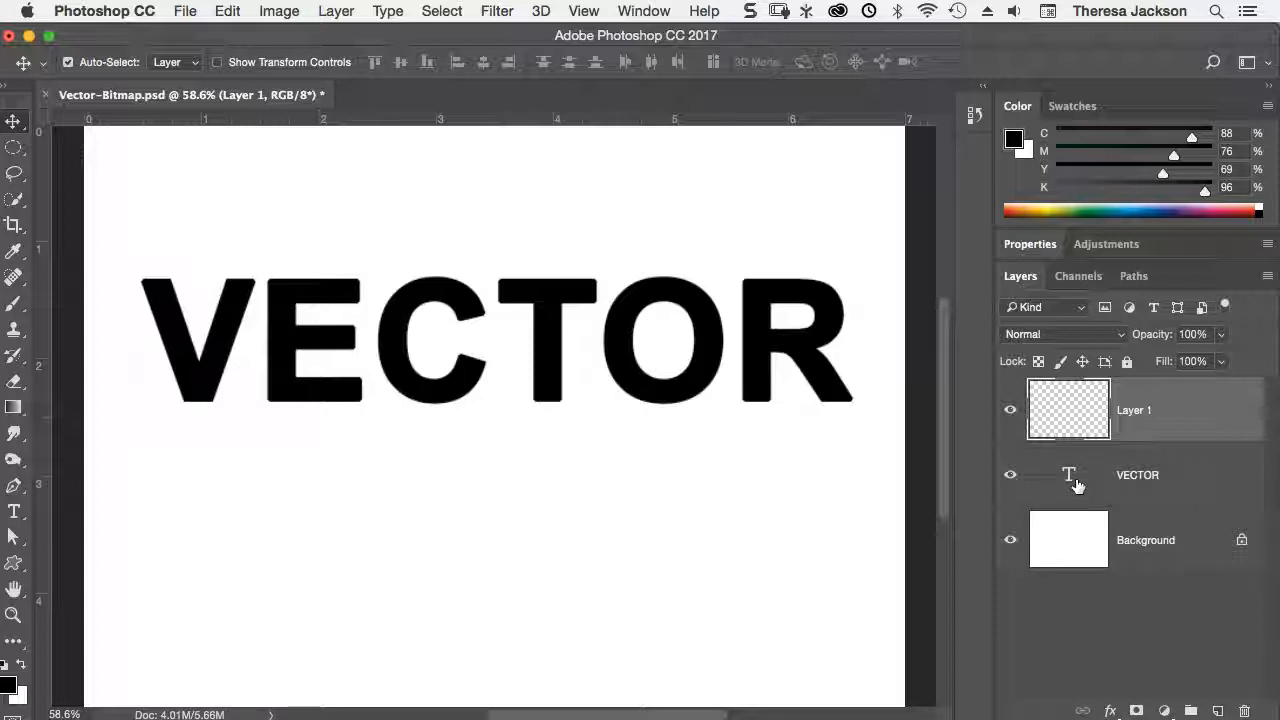
mouse_move(1068, 476)
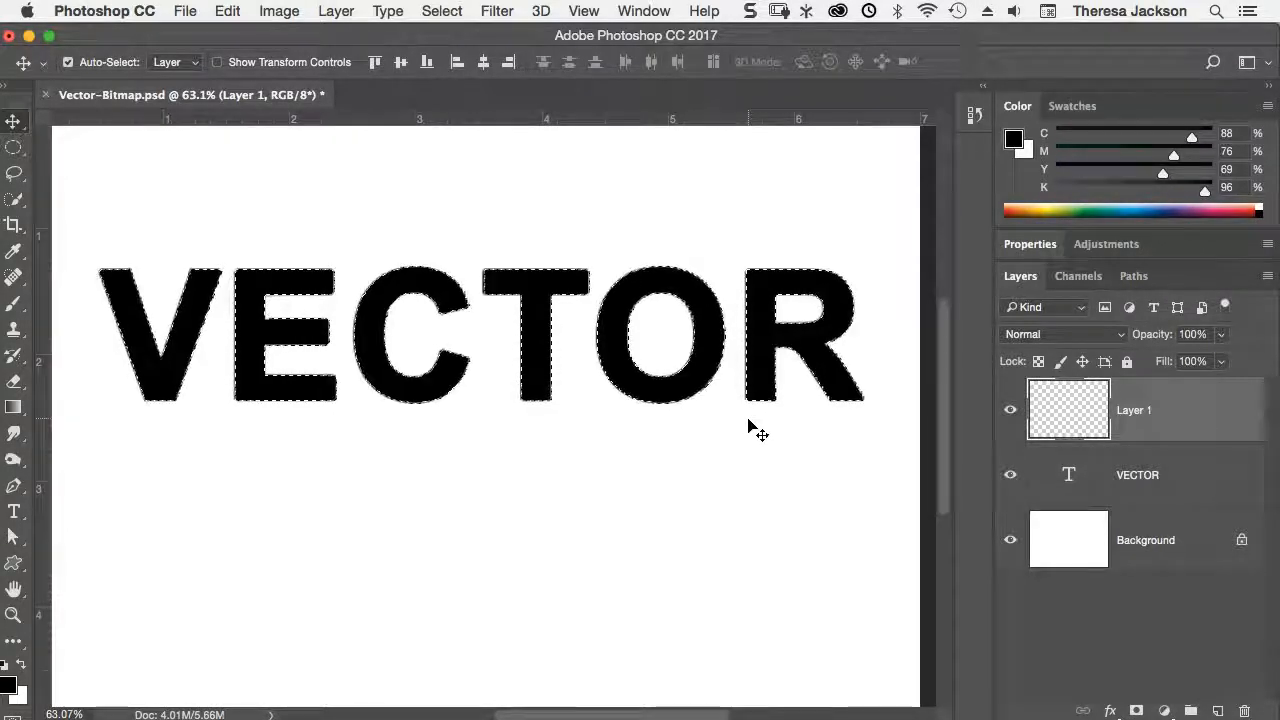
click(1010, 476)
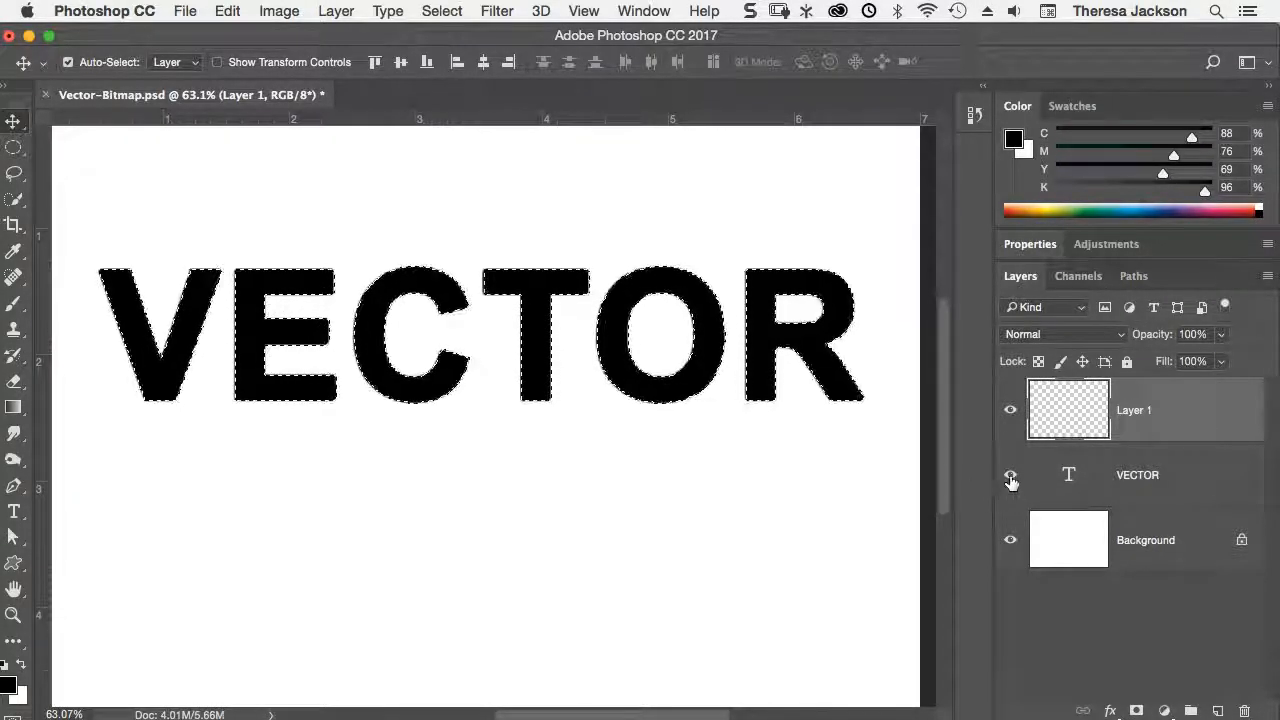
click(1010, 476)
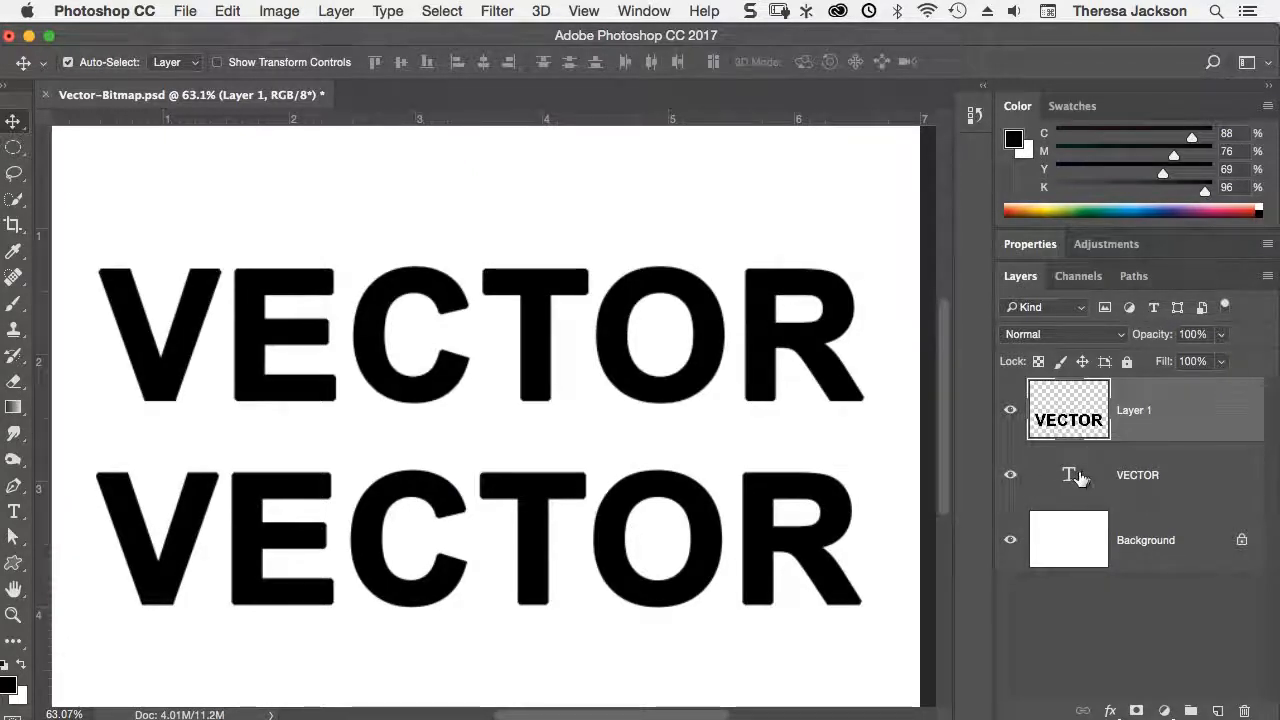
mouse_move(524, 496)
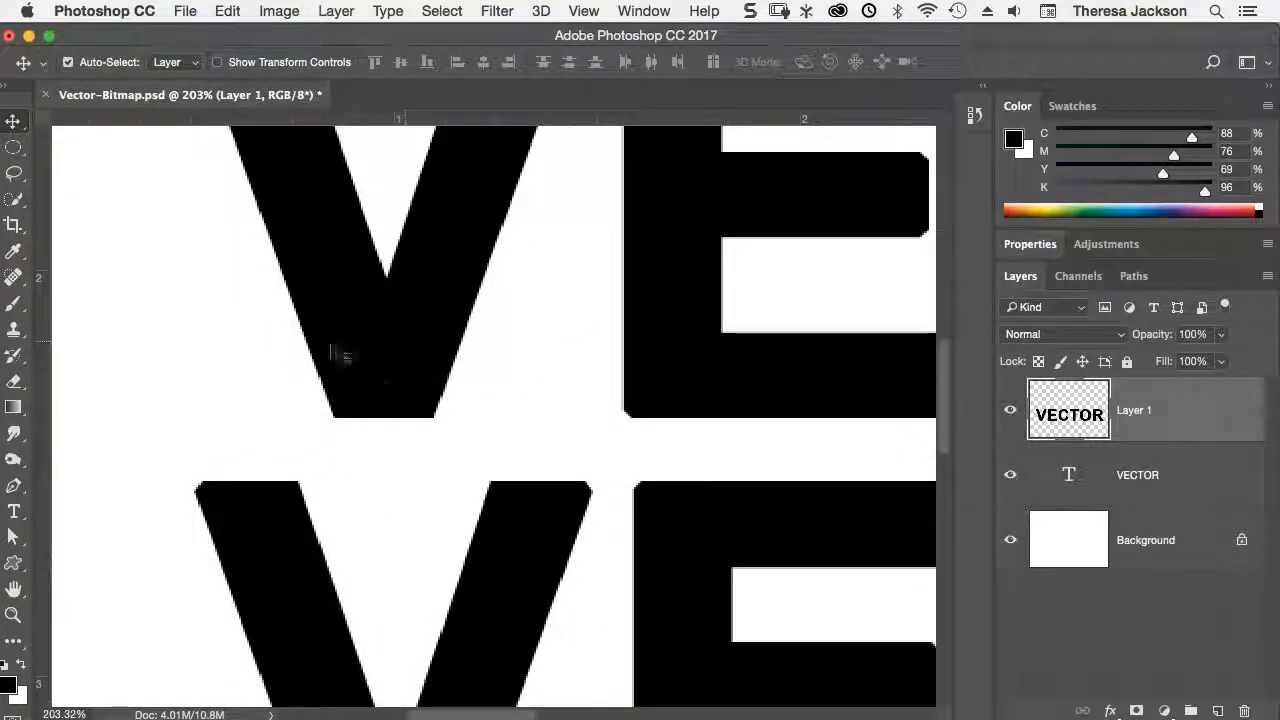
mouse_move(400, 356)
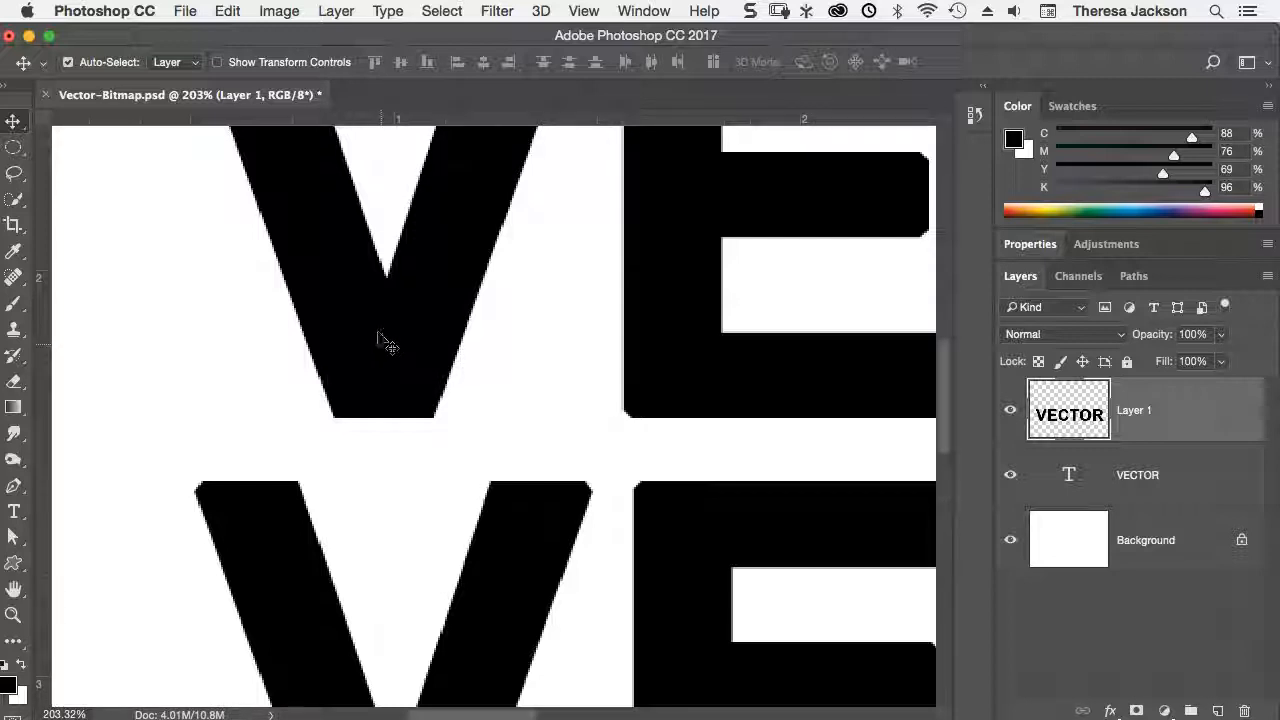
mouse_move(388, 360)
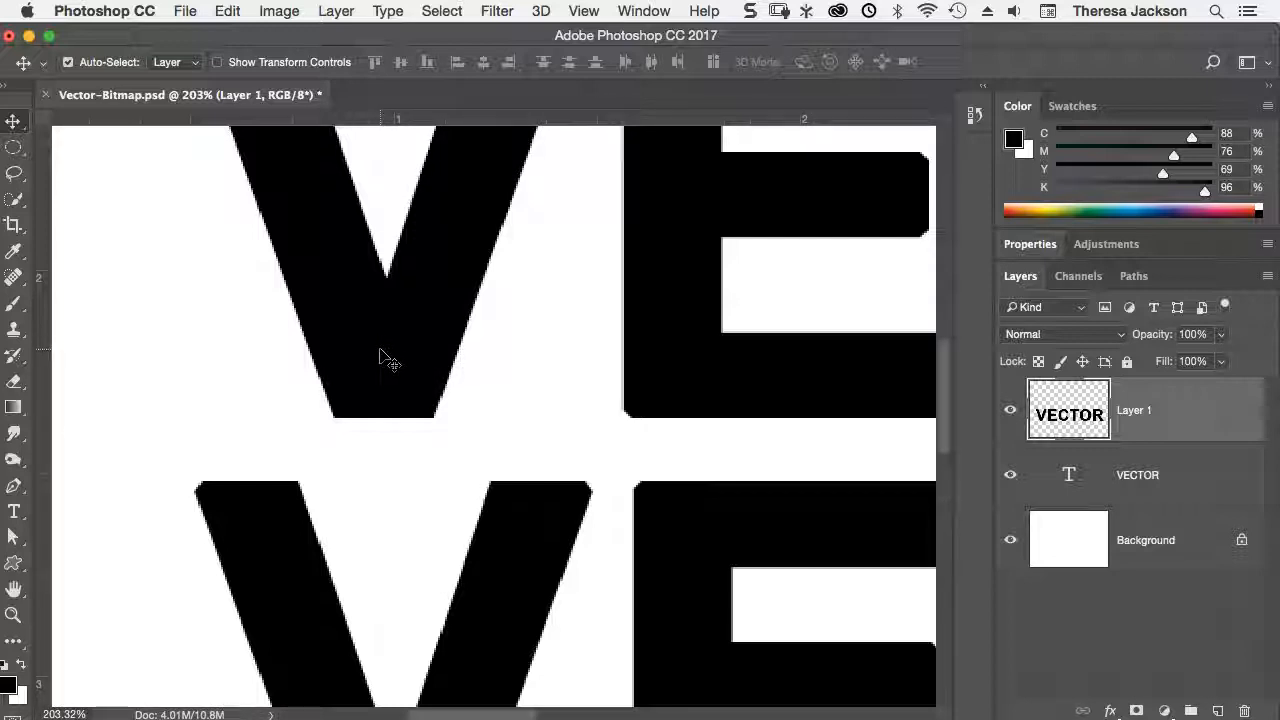
mouse_move(330, 440)
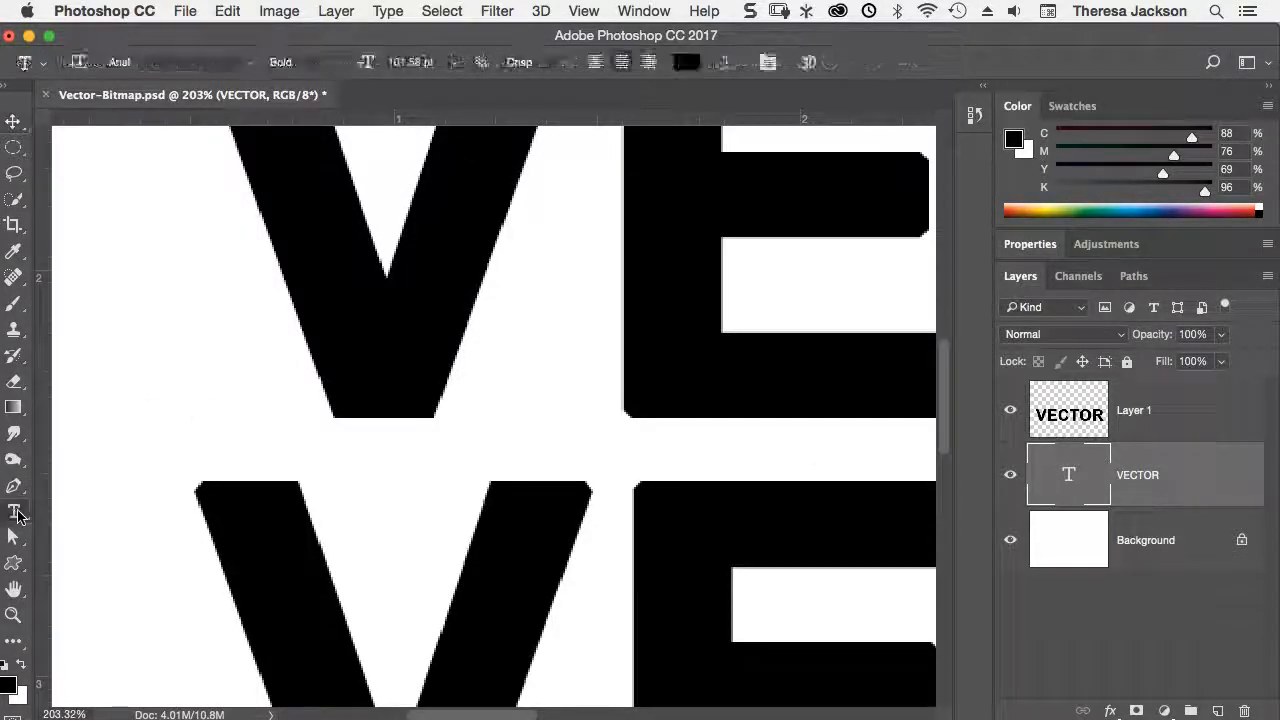
click(14, 512)
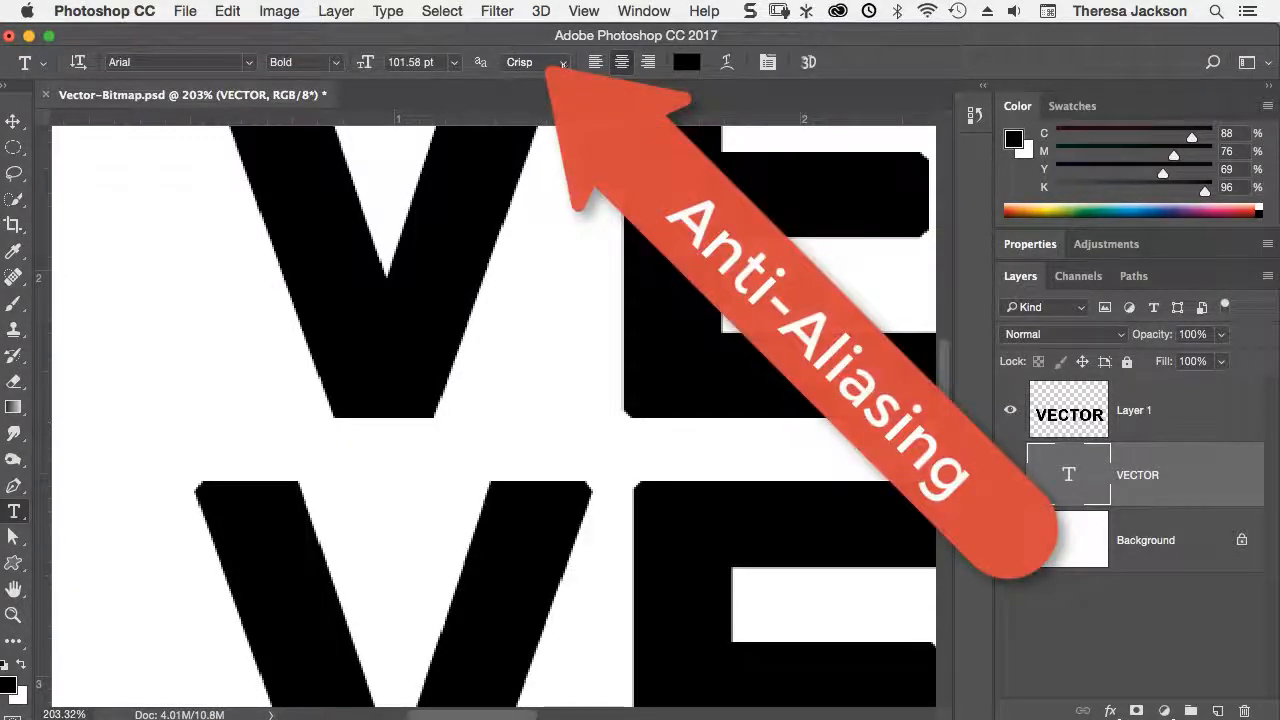
click(520, 62)
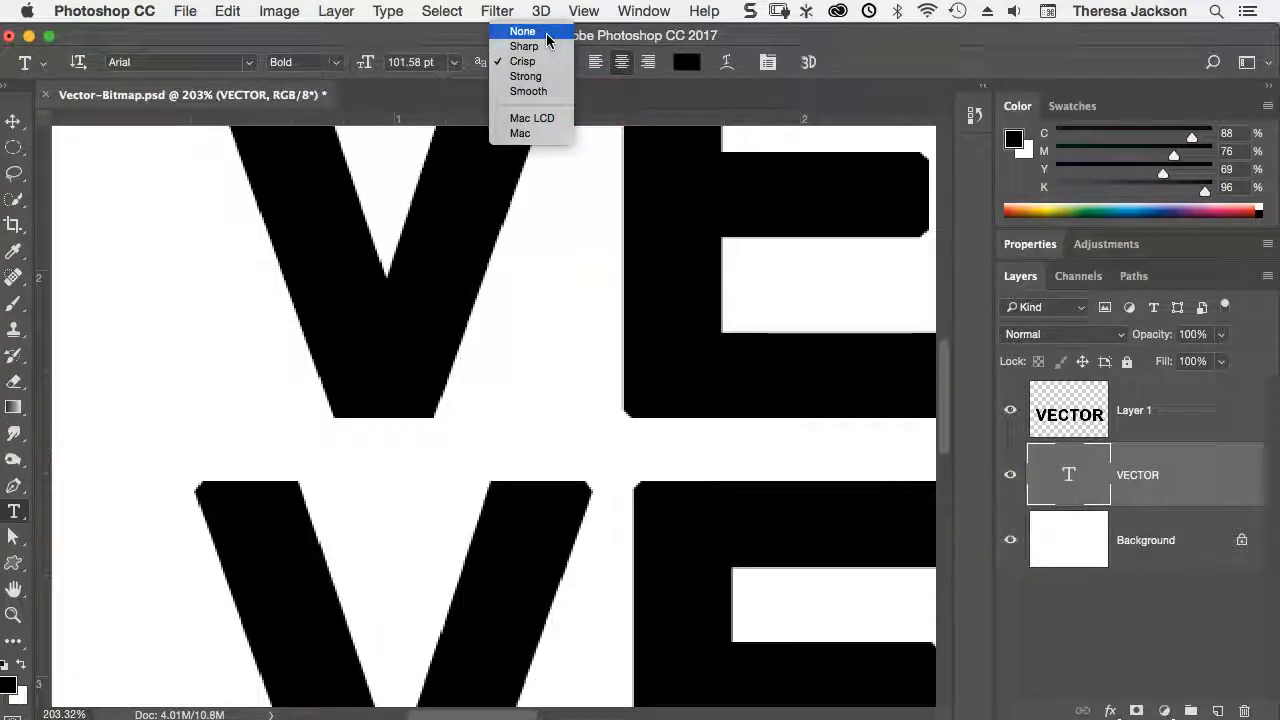
click(522, 32)
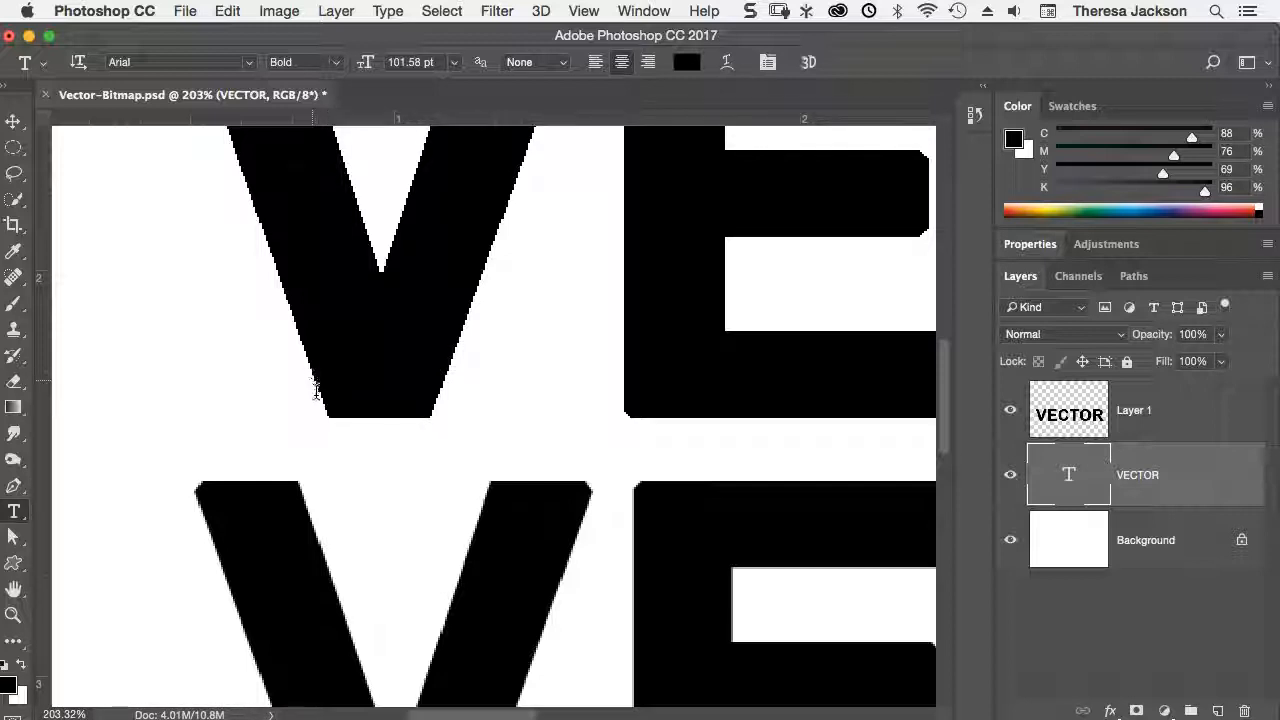
click(536, 62)
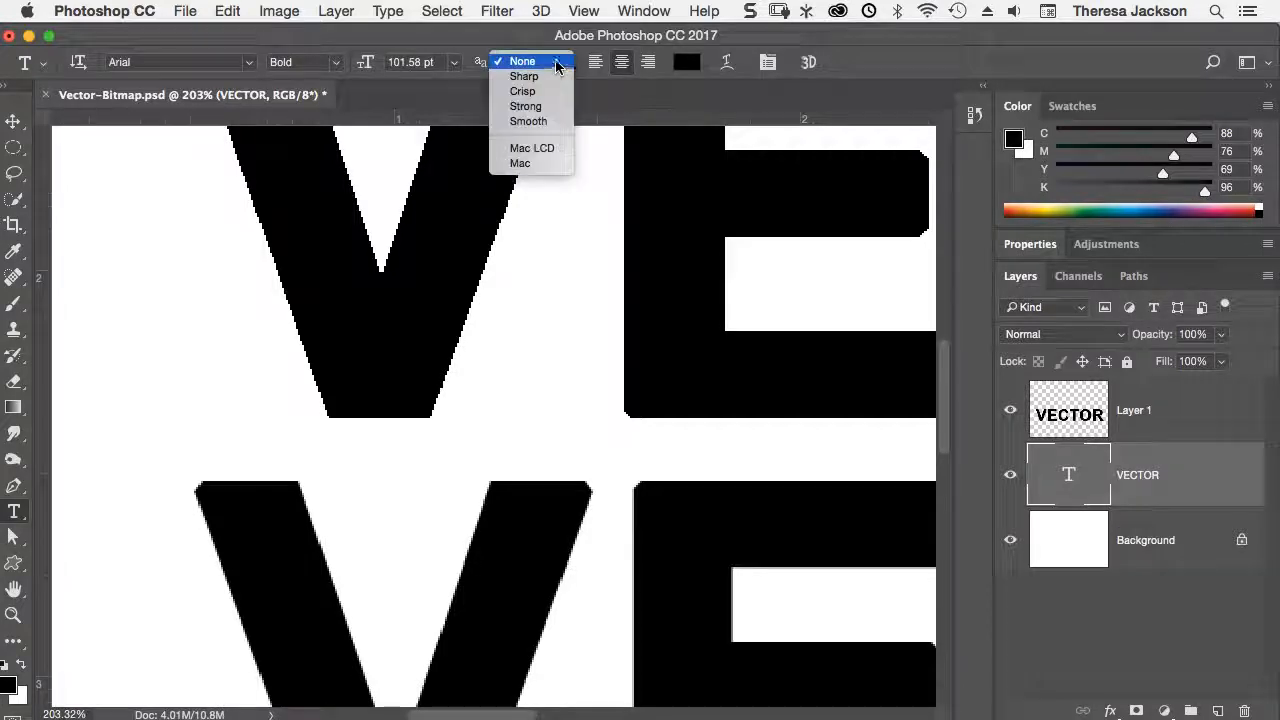
click(522, 92)
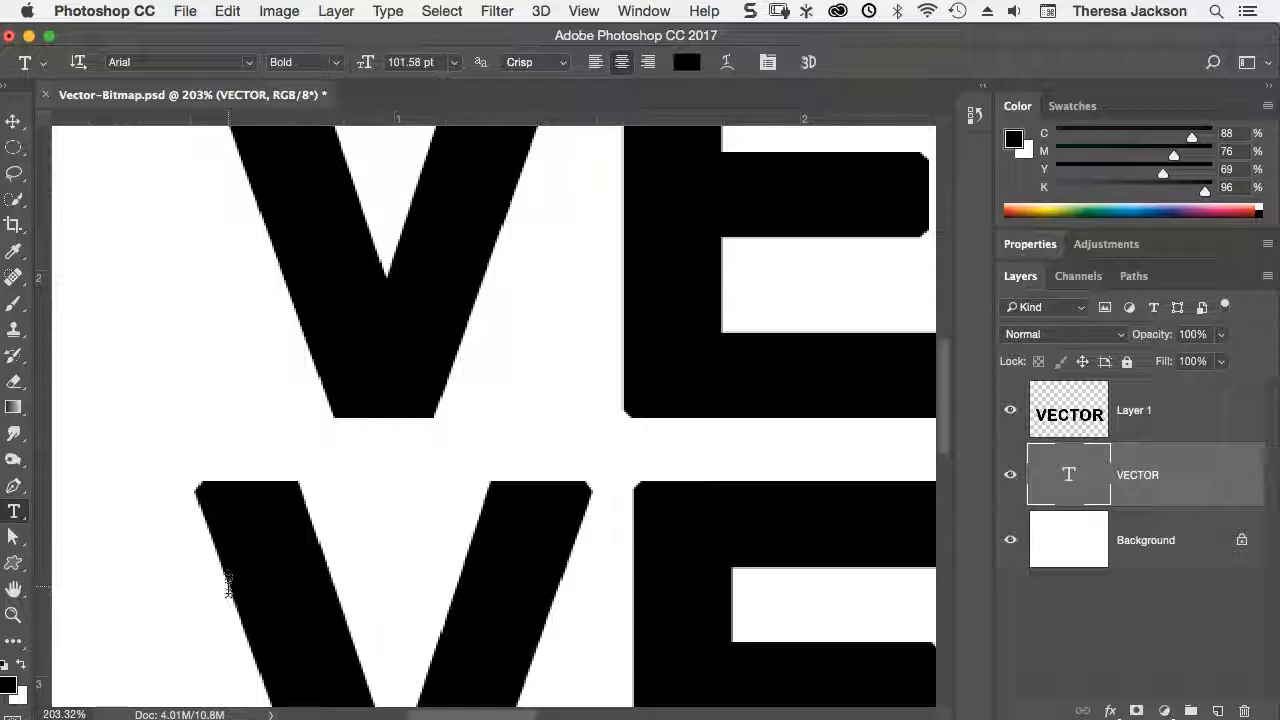
mouse_move(252, 570)
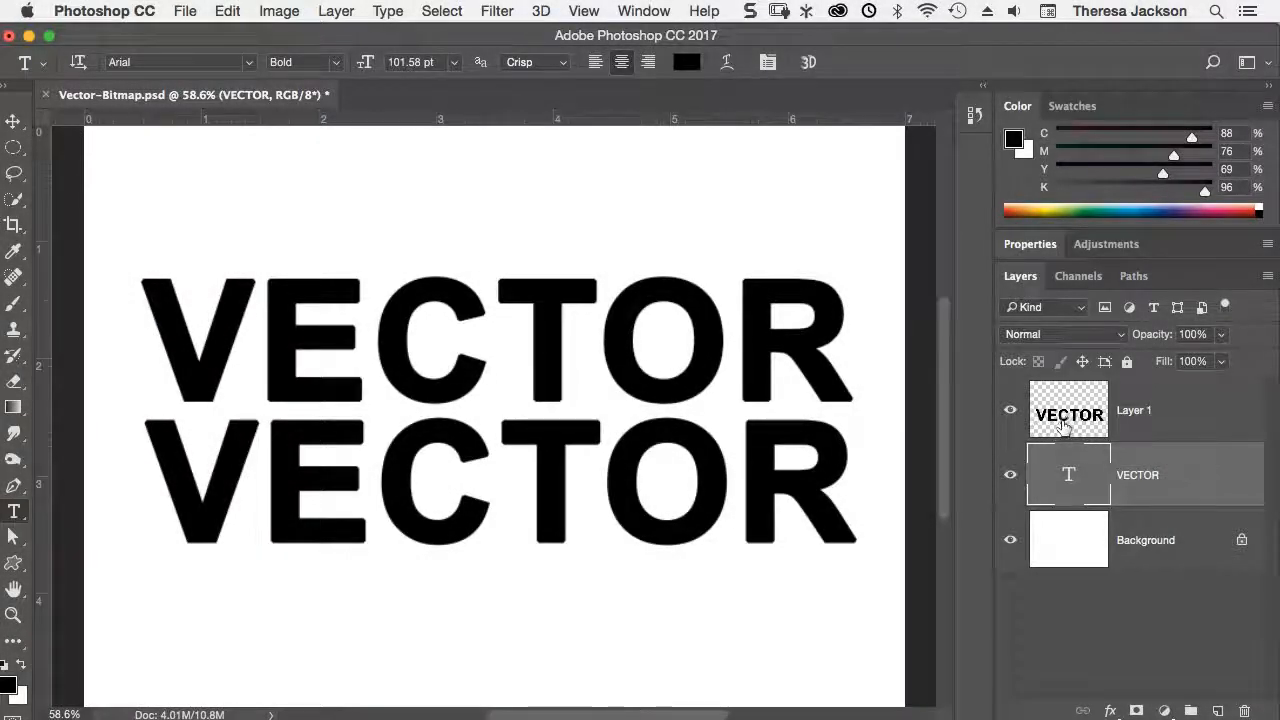
Shrink the VECTOR type and its pixel copy together to a tiny size
click(1132, 410)
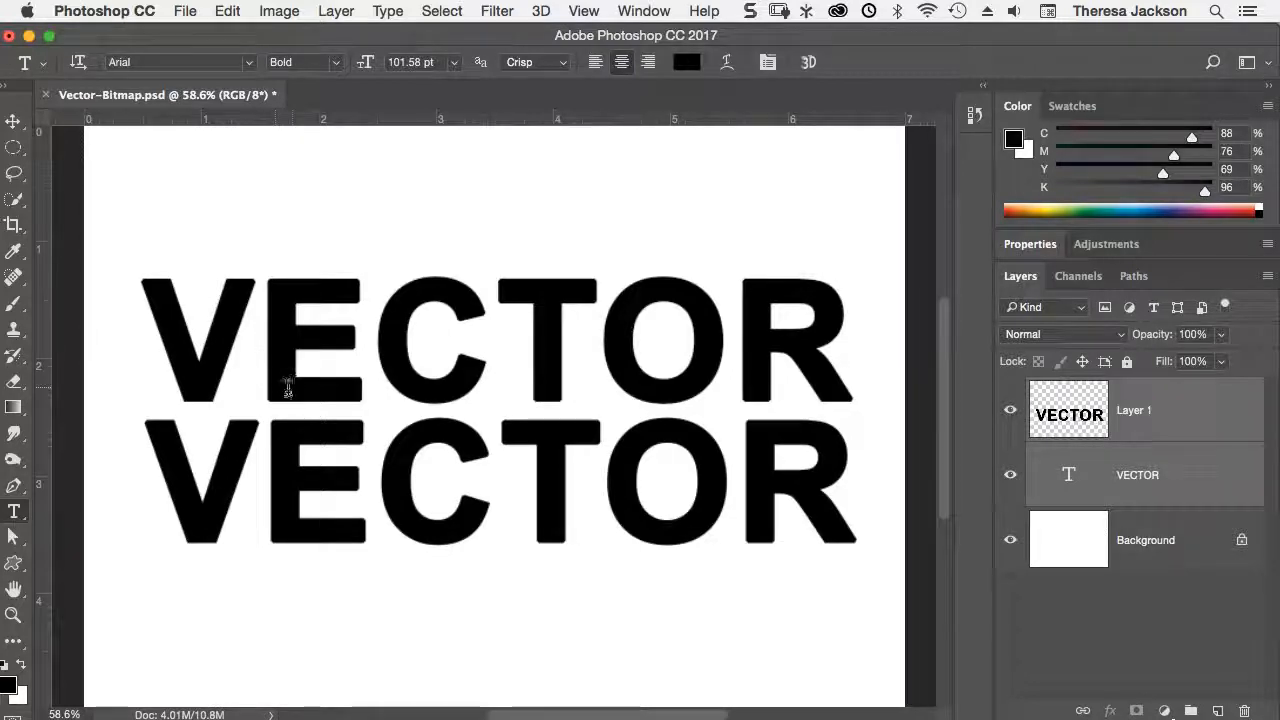
mouse_move(304, 392)
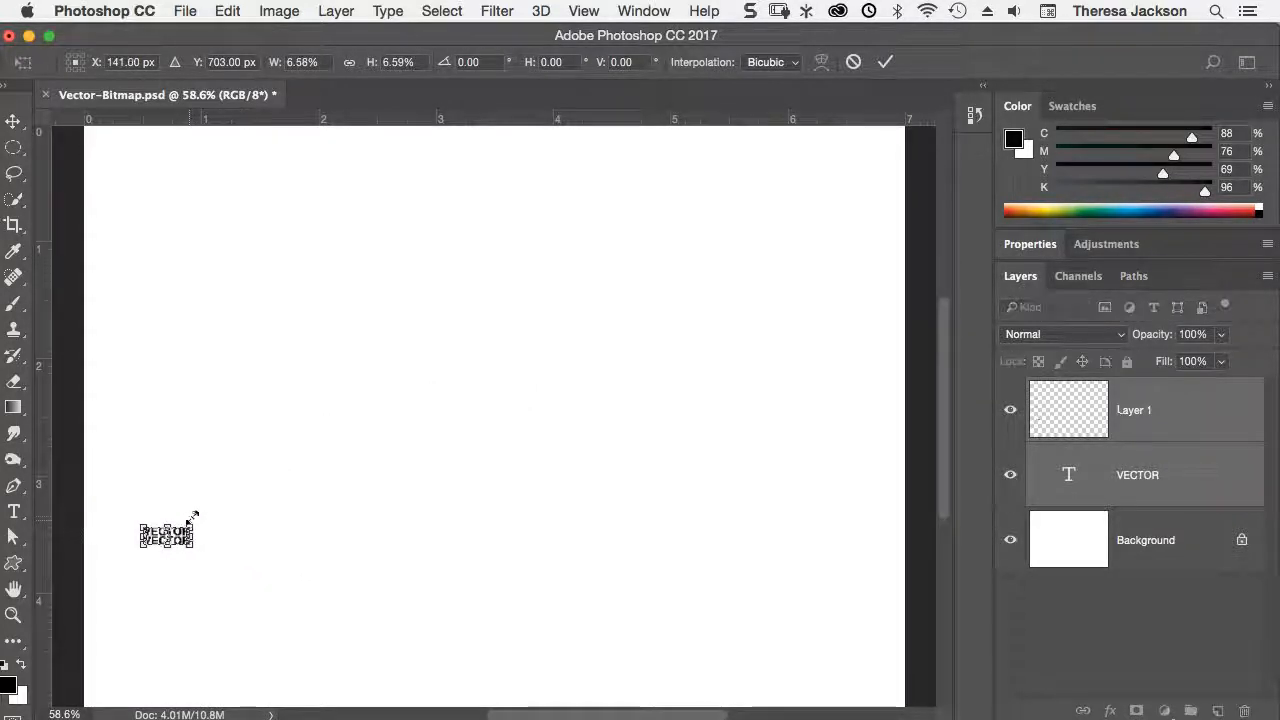
click(884, 62)
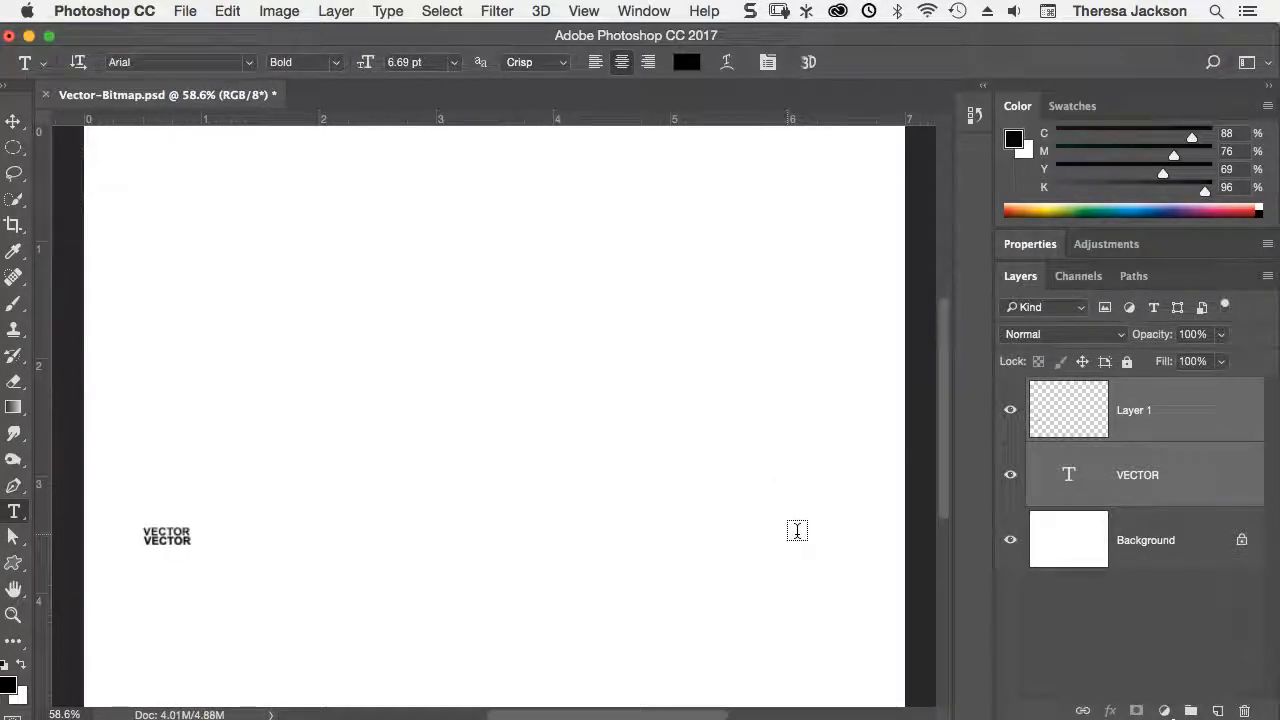
mouse_move(810, 532)
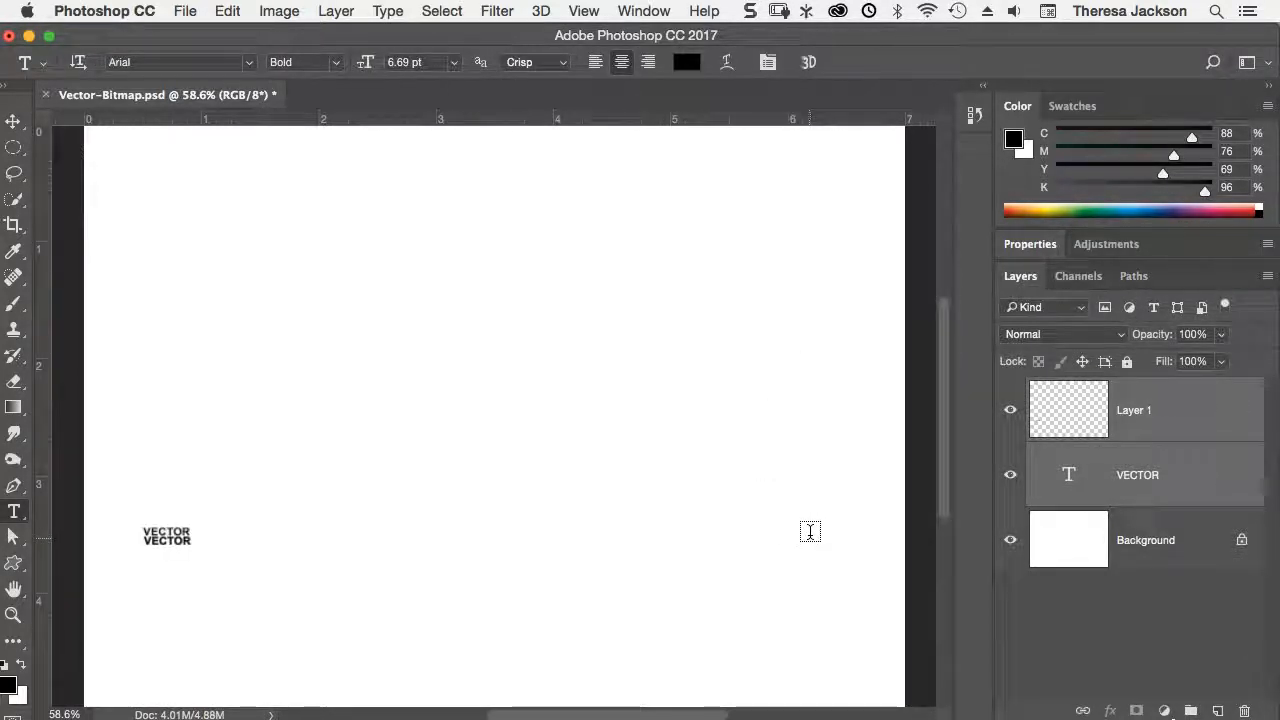
mouse_move(830, 520)
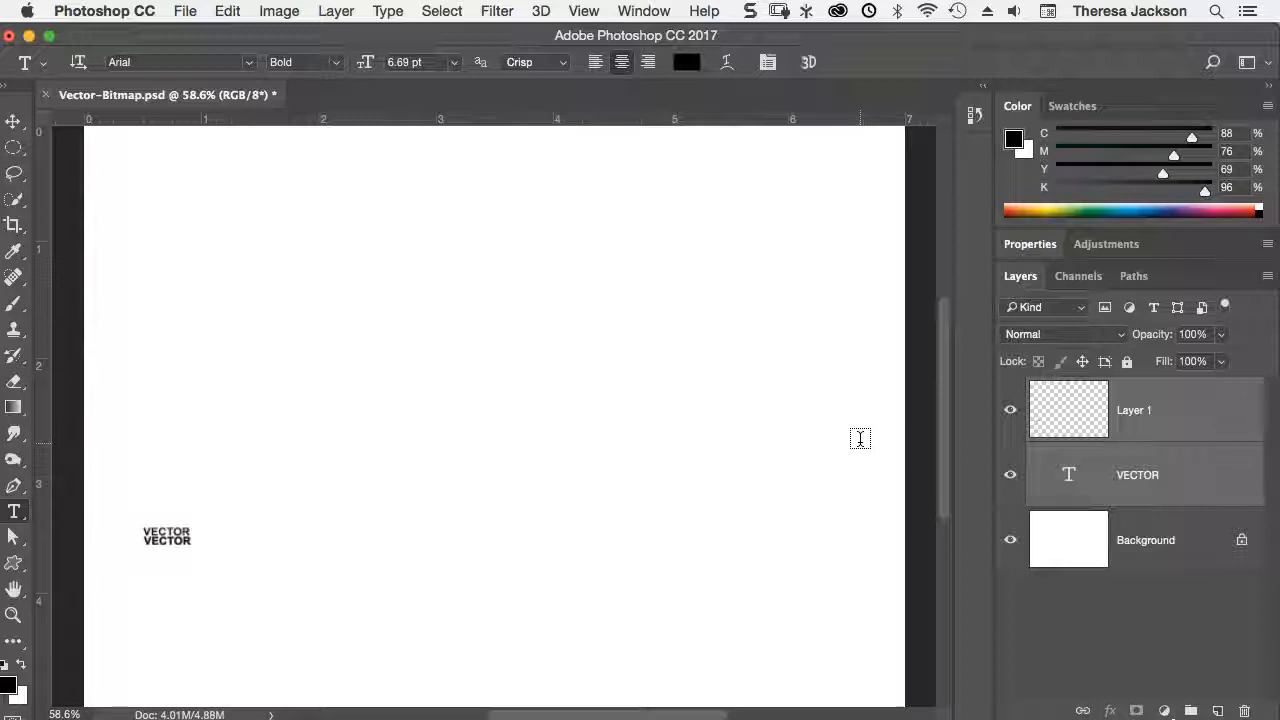
mouse_move(868, 436)
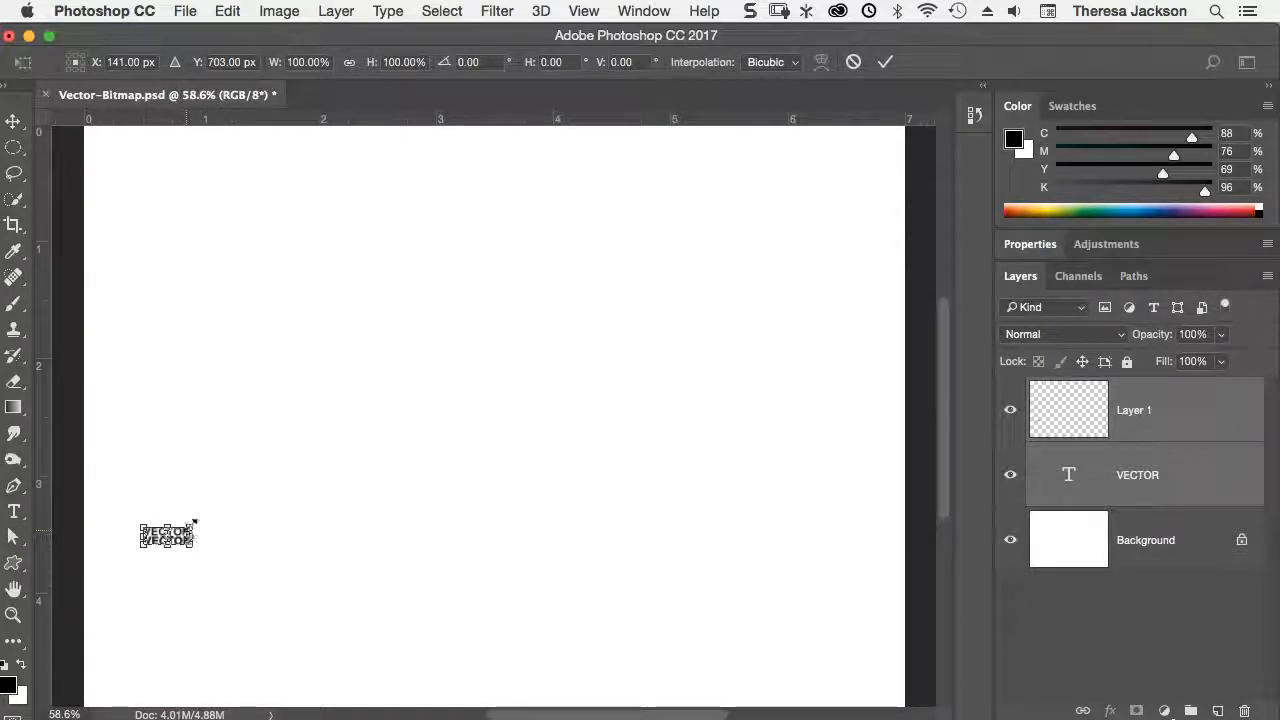
Scale the pixel copy of VECTOR back up to full size so it turns blurry
drag(196, 528, 730, 544)
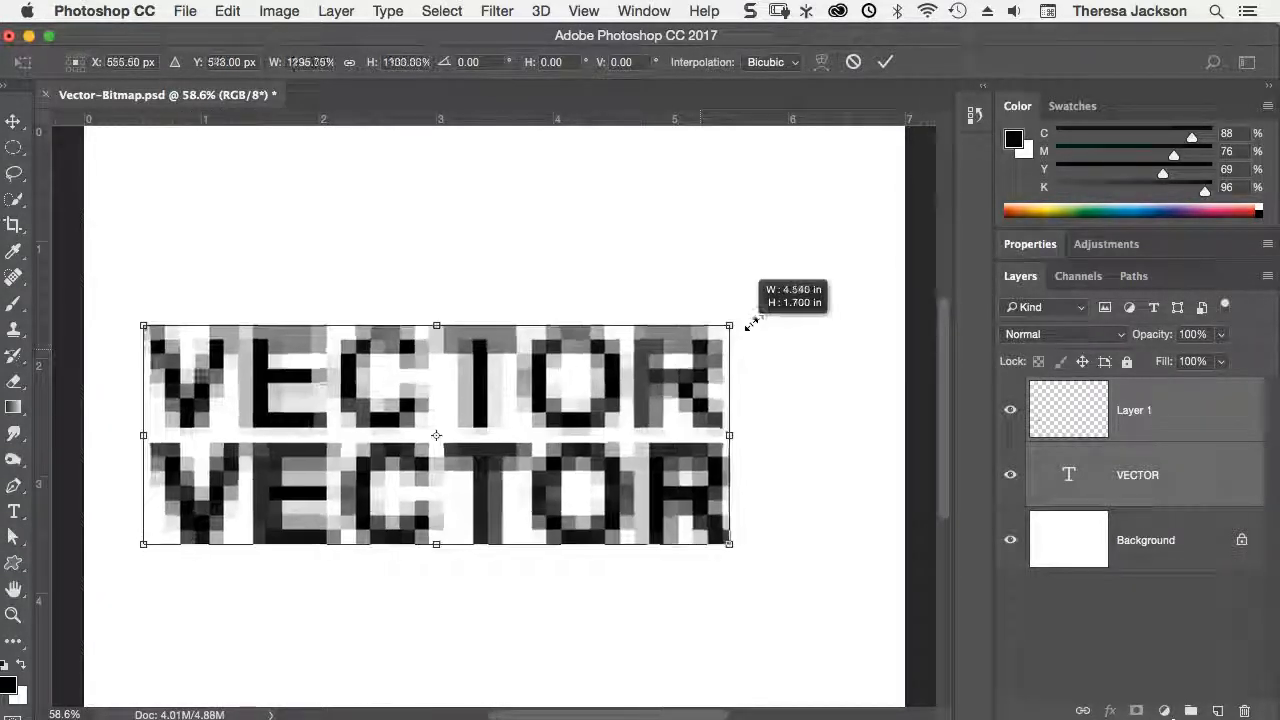
drag(728, 324, 860, 276)
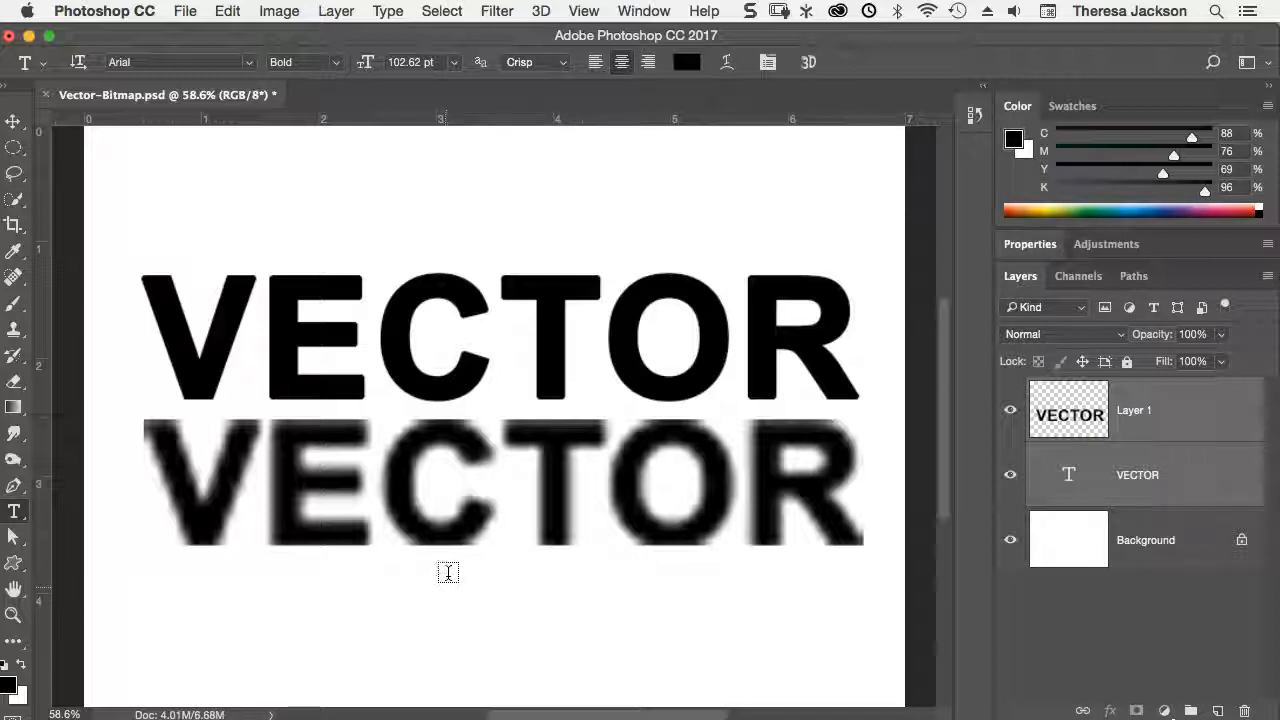
mouse_move(1080, 480)
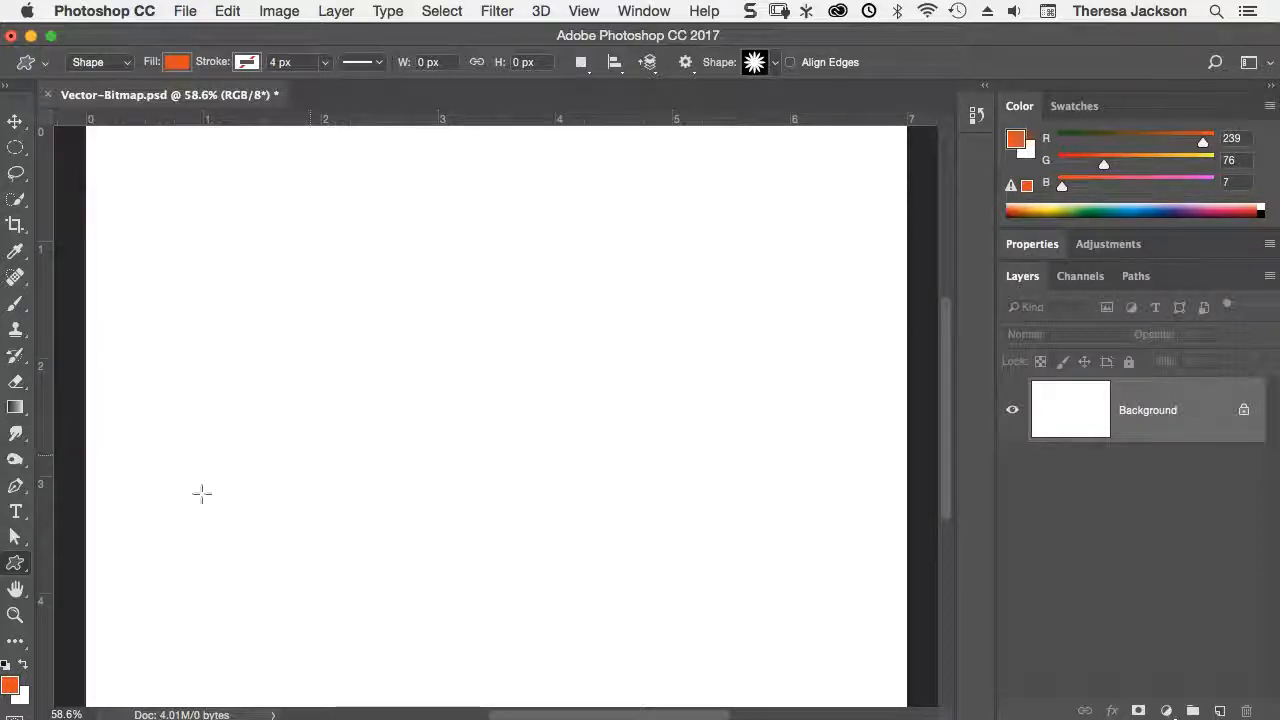
Draw an orange flower shape on the page with the Custom Shape tool
click(16, 562)
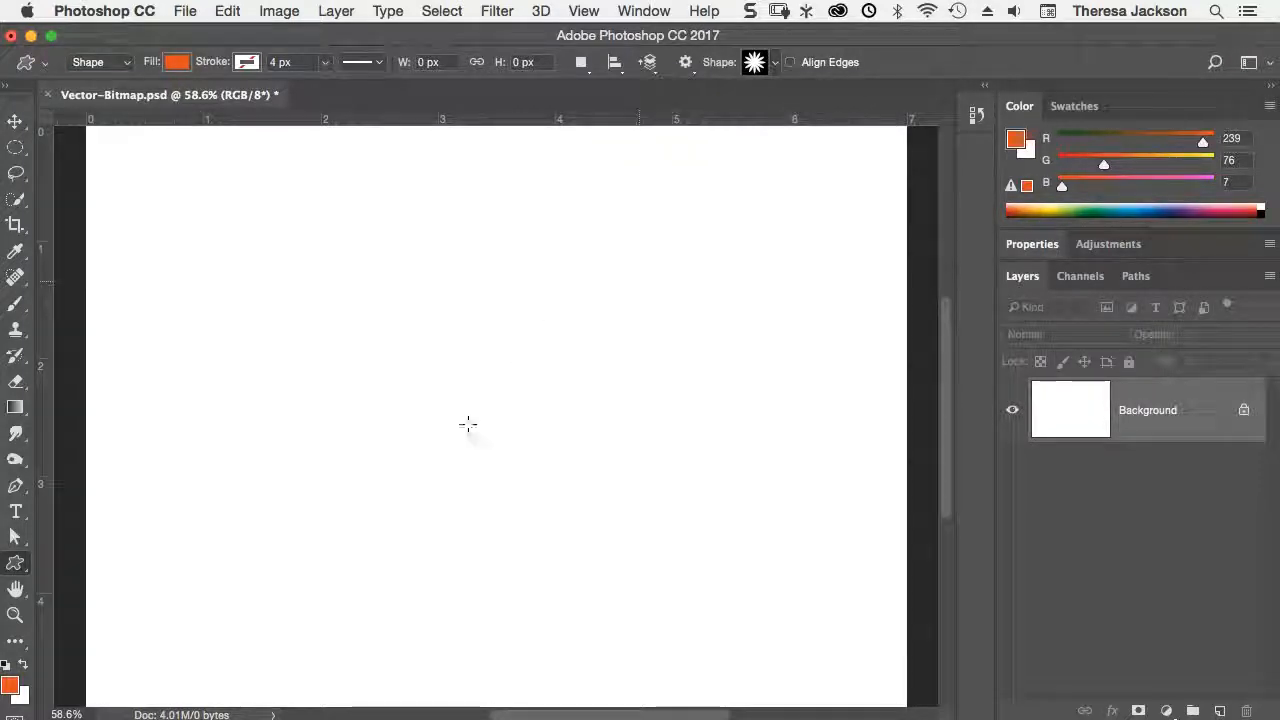
drag(468, 424, 752, 170)
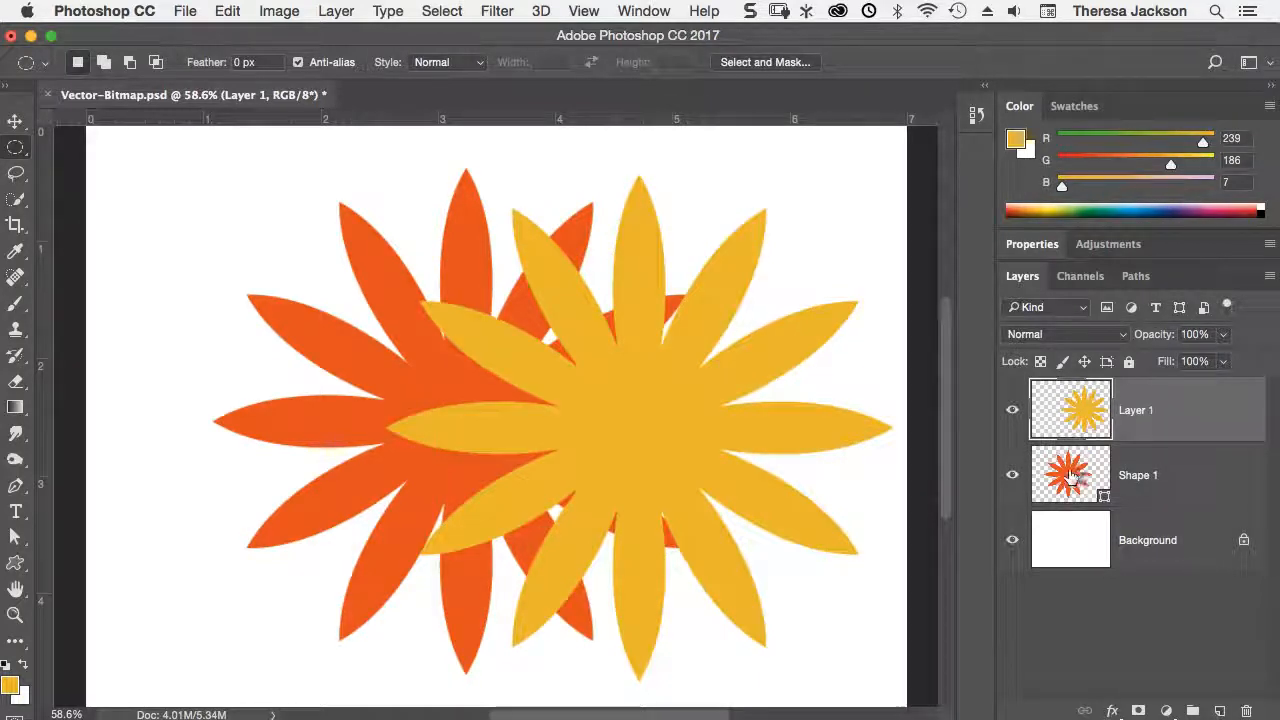
Magnify the two flowers to about 527% to inspect their edges
click(1138, 476)
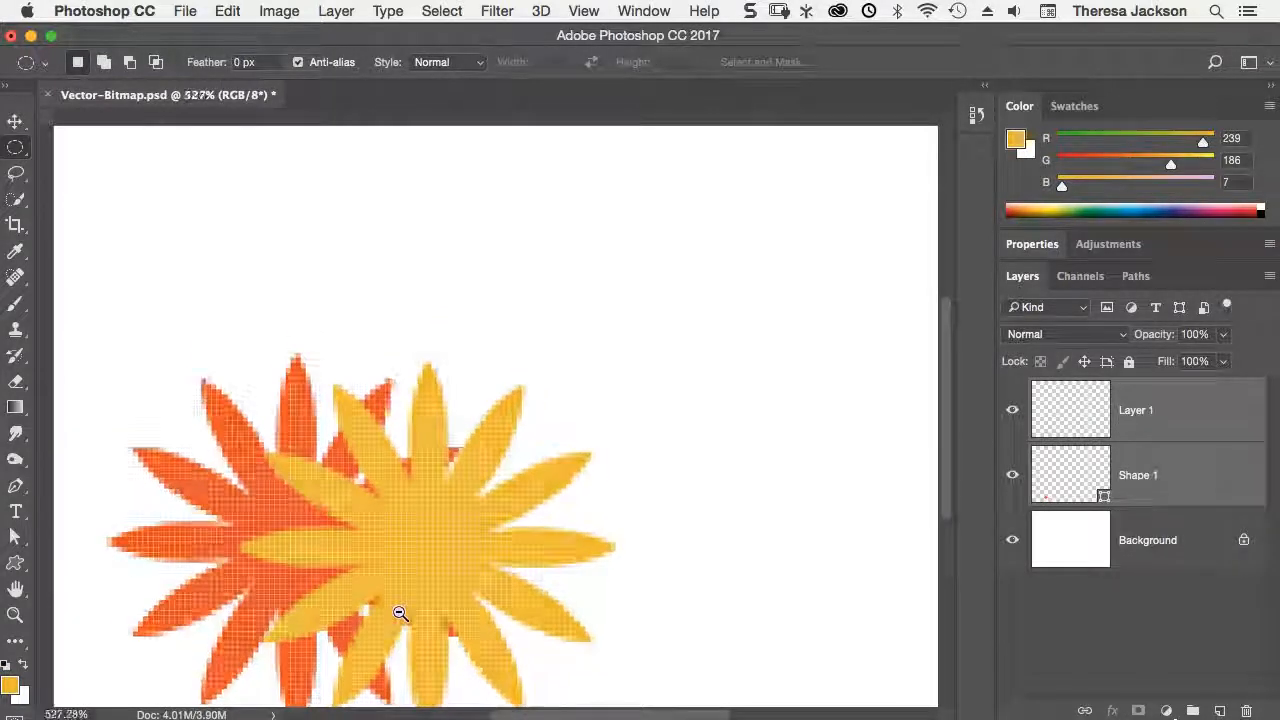
Zoom back out to 58.6% to view the whole page again
click(400, 612)
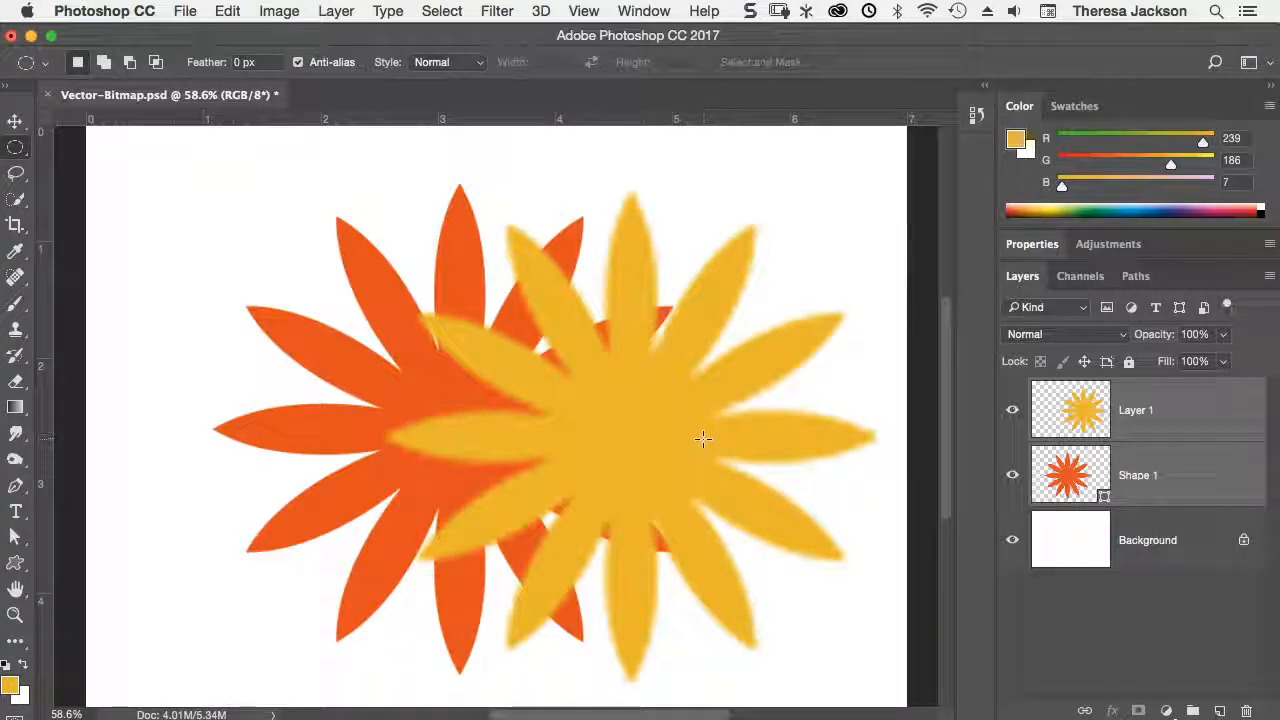
mouse_move(716, 432)
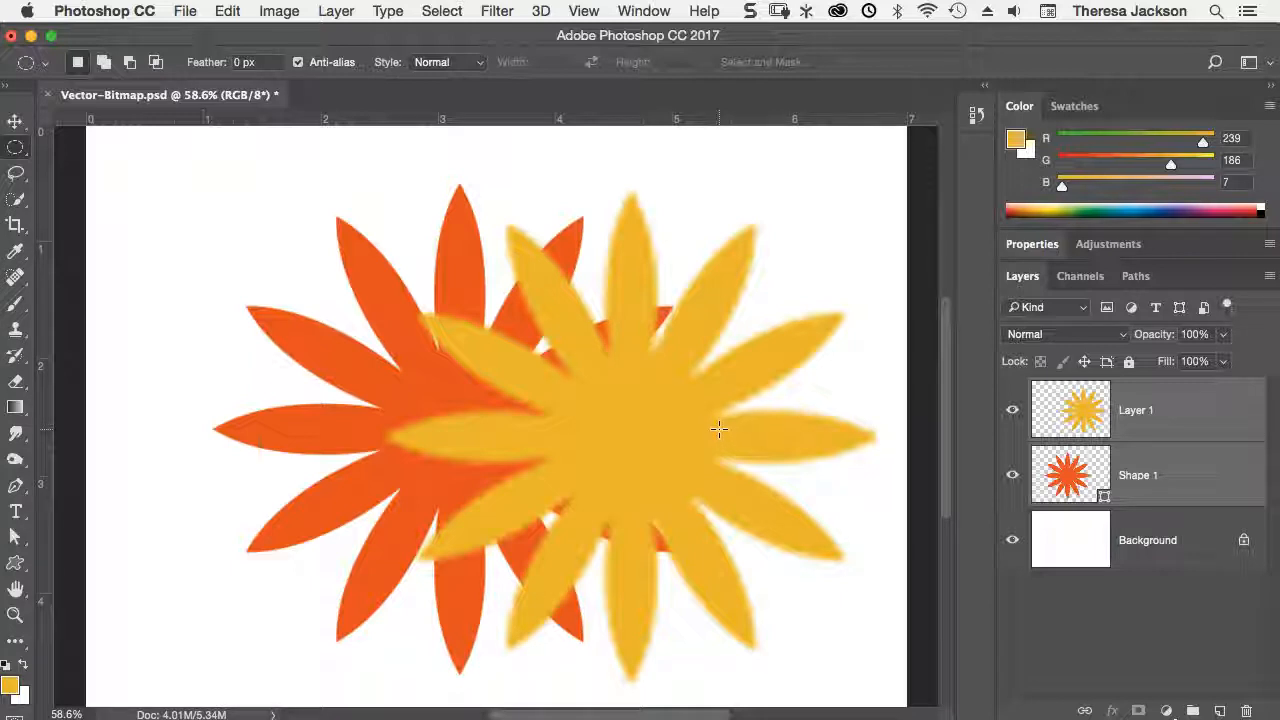
mouse_move(724, 398)
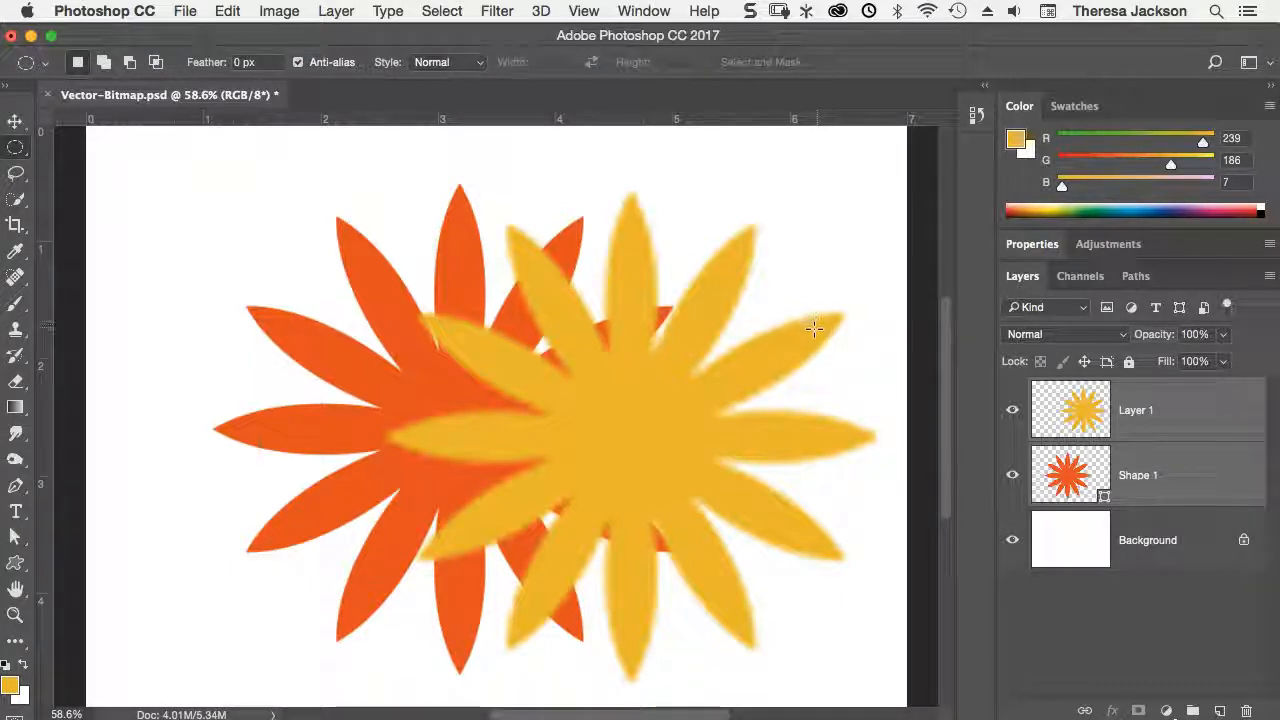
mouse_move(348, 388)
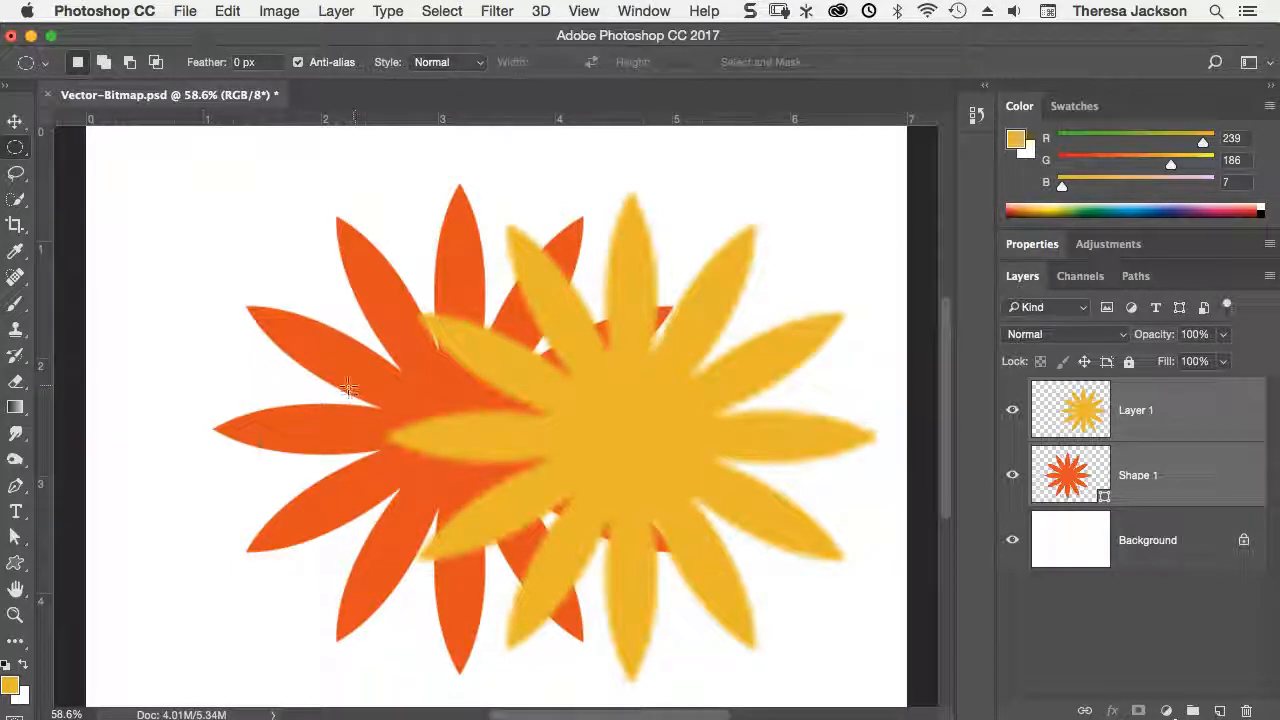
mouse_move(404, 400)
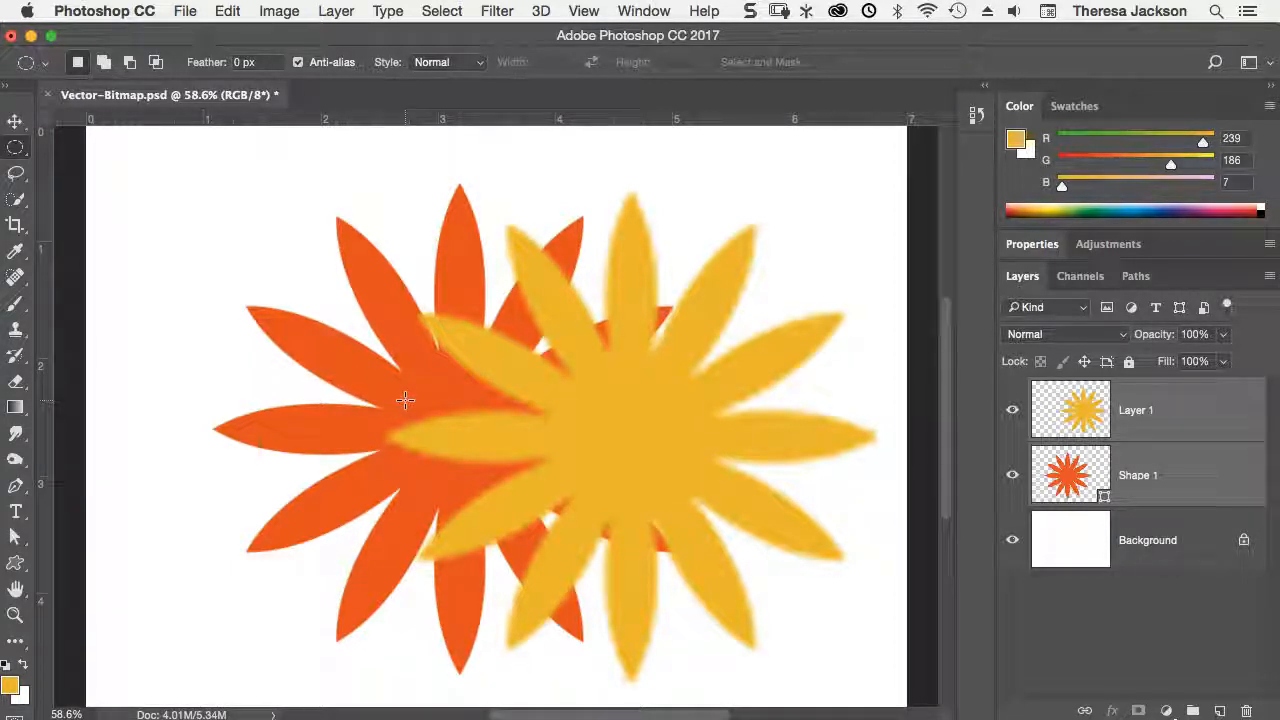
mouse_move(416, 396)
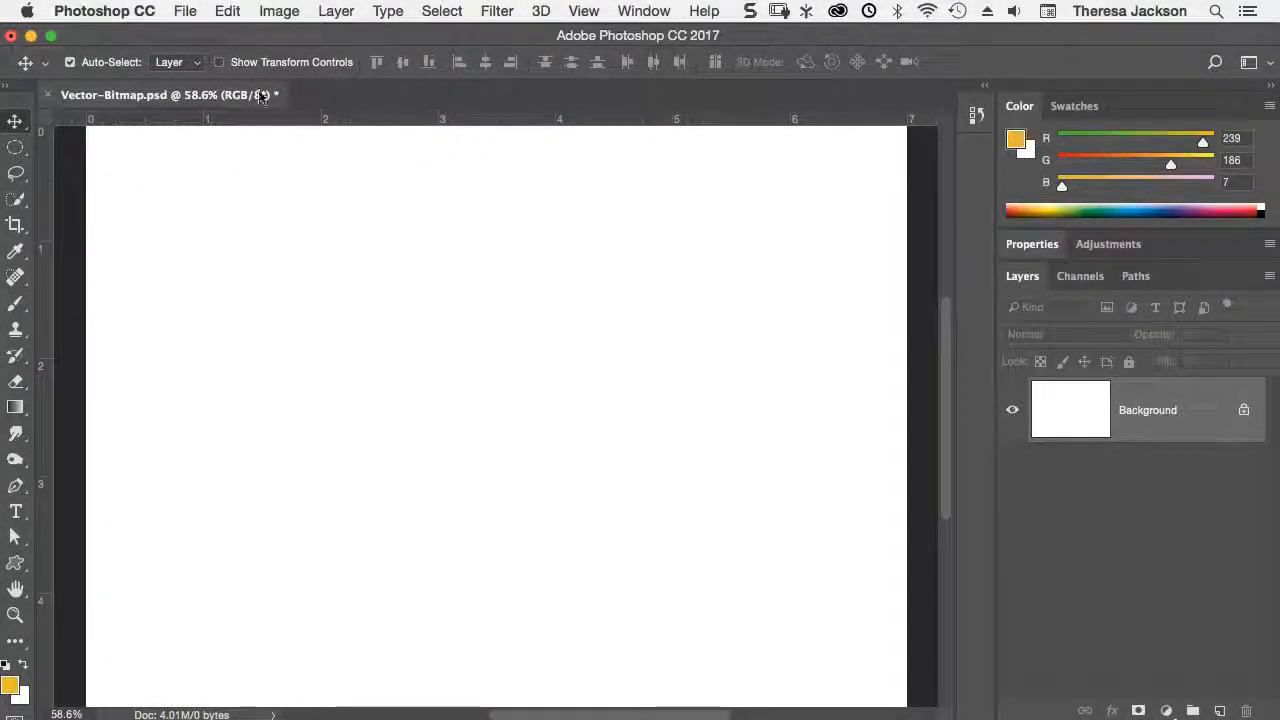
Embed logo.ai into the document via Place Embedded as a smart object
click(184, 12)
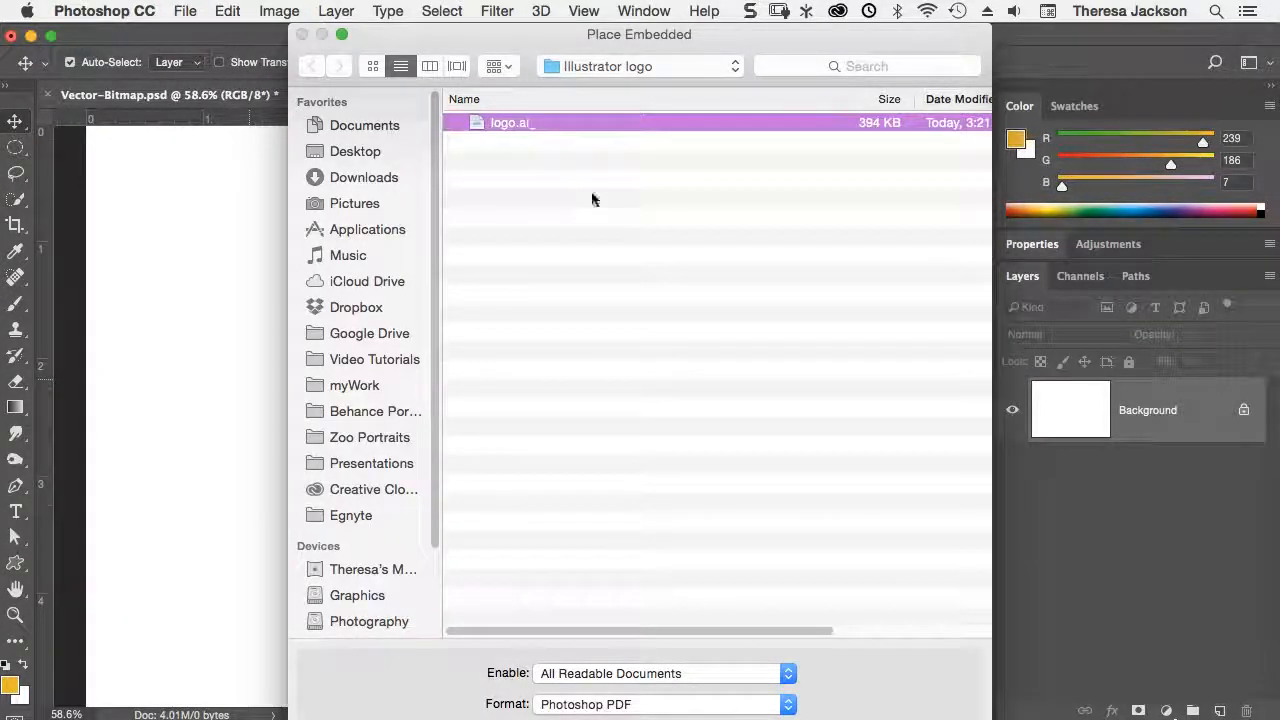
double_click(510, 122)
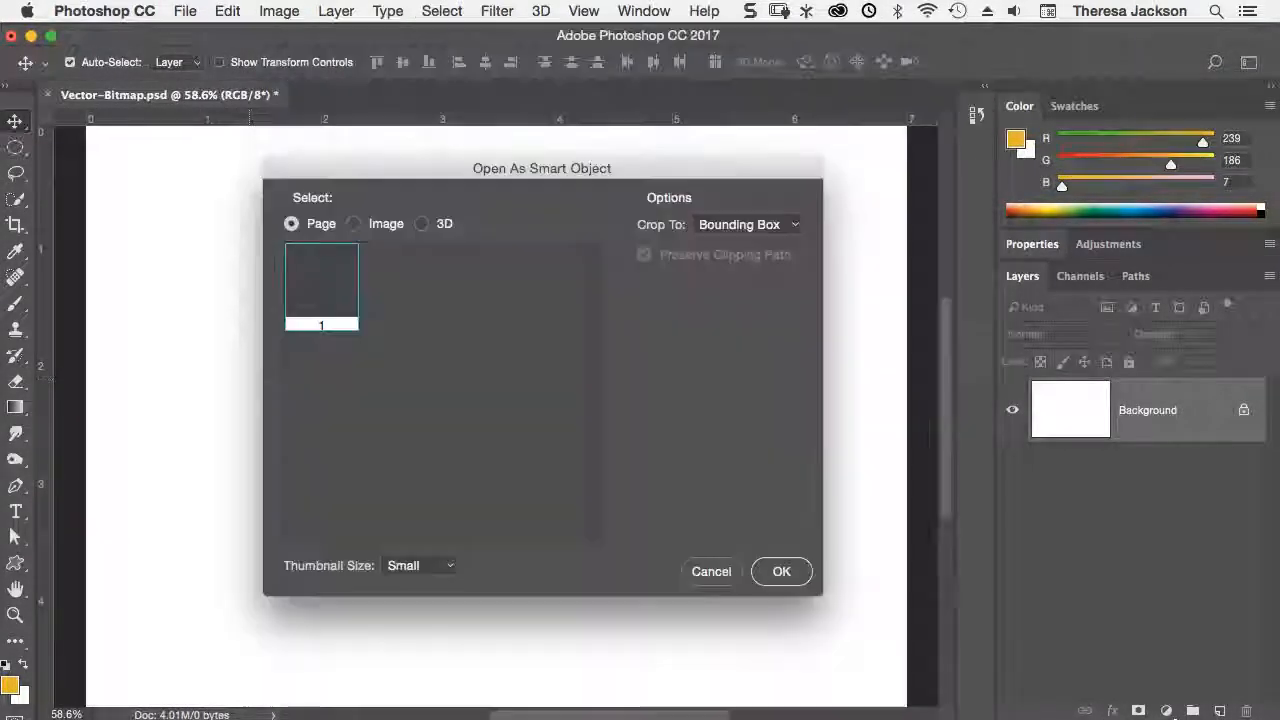
click(780, 572)
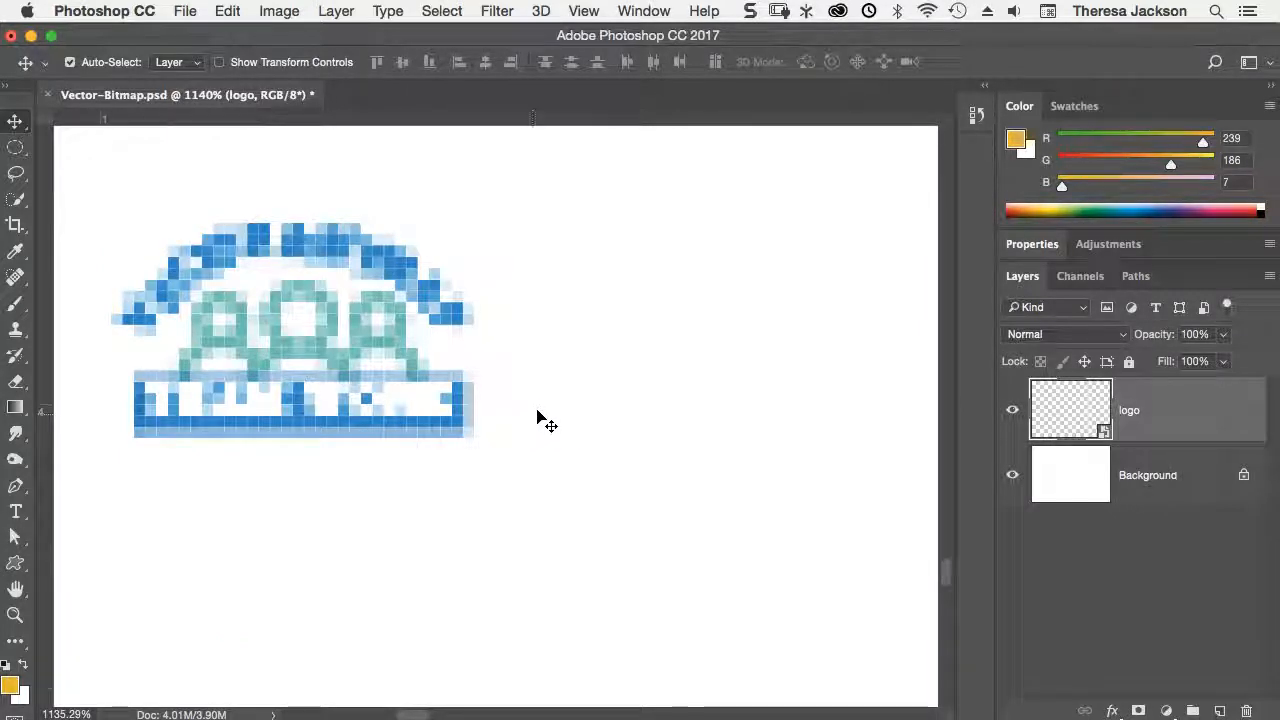
mouse_move(388, 420)
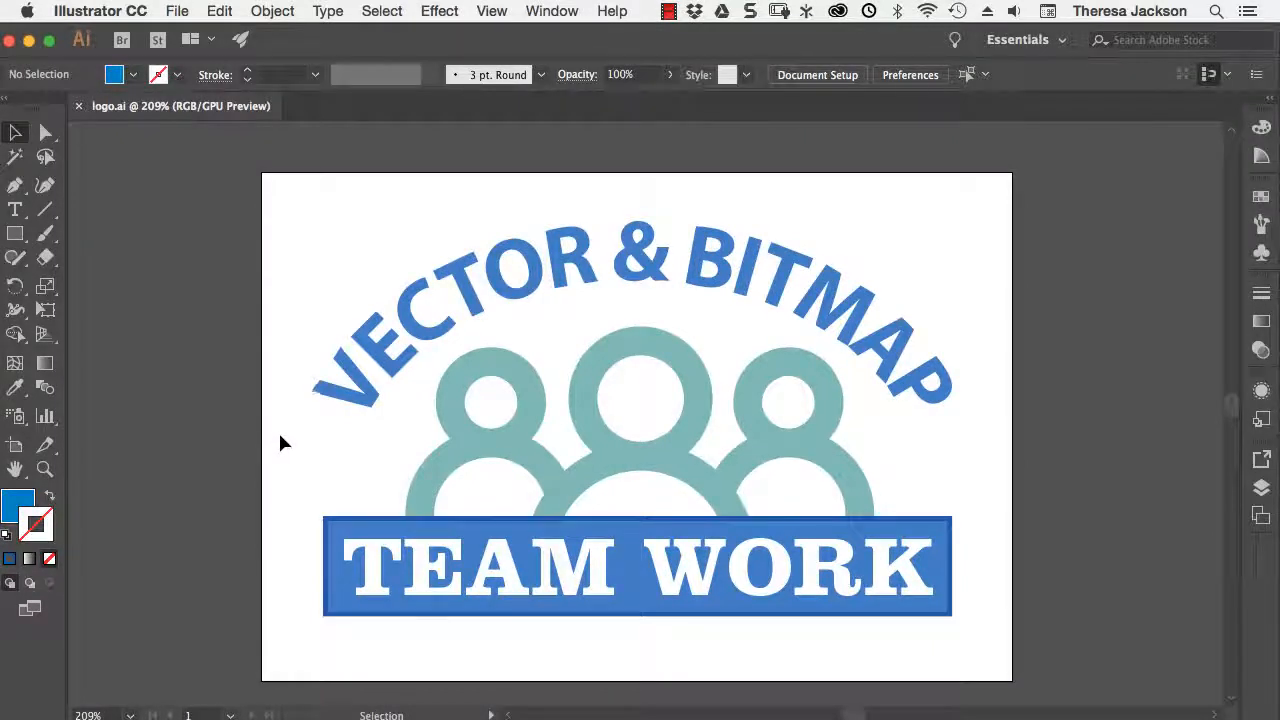
mouse_move(190, 420)
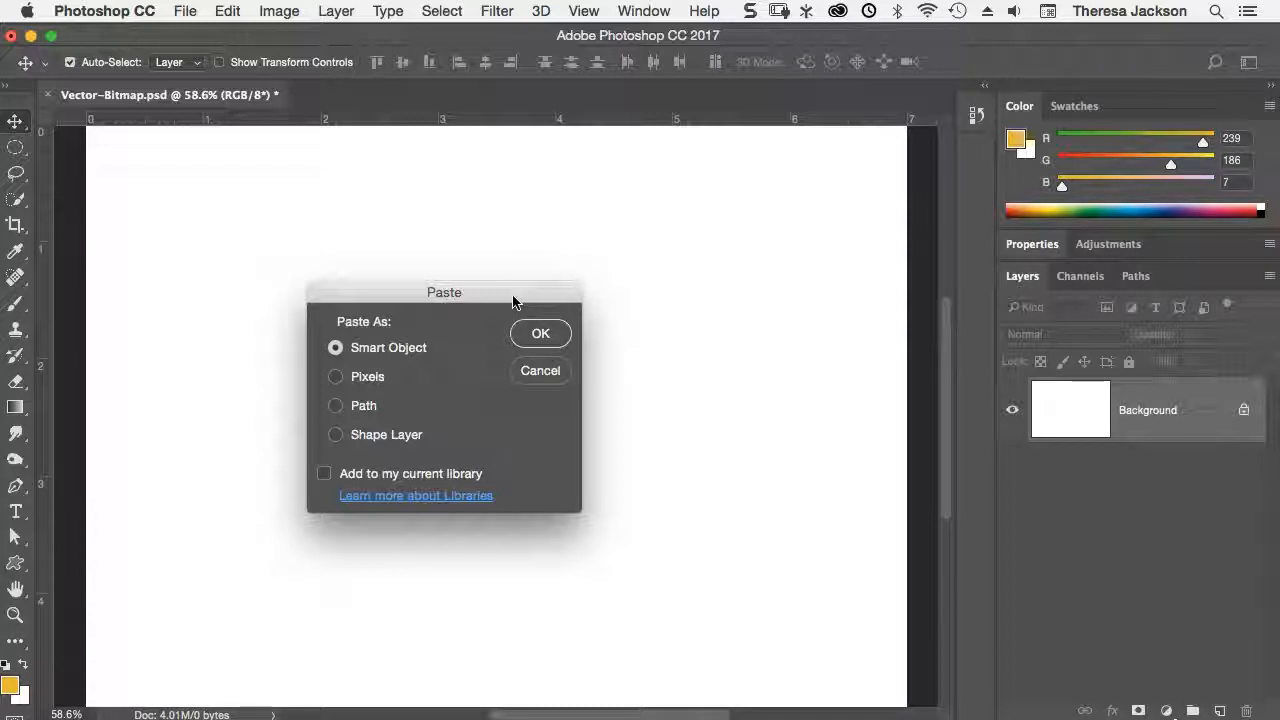
mouse_move(410, 330)
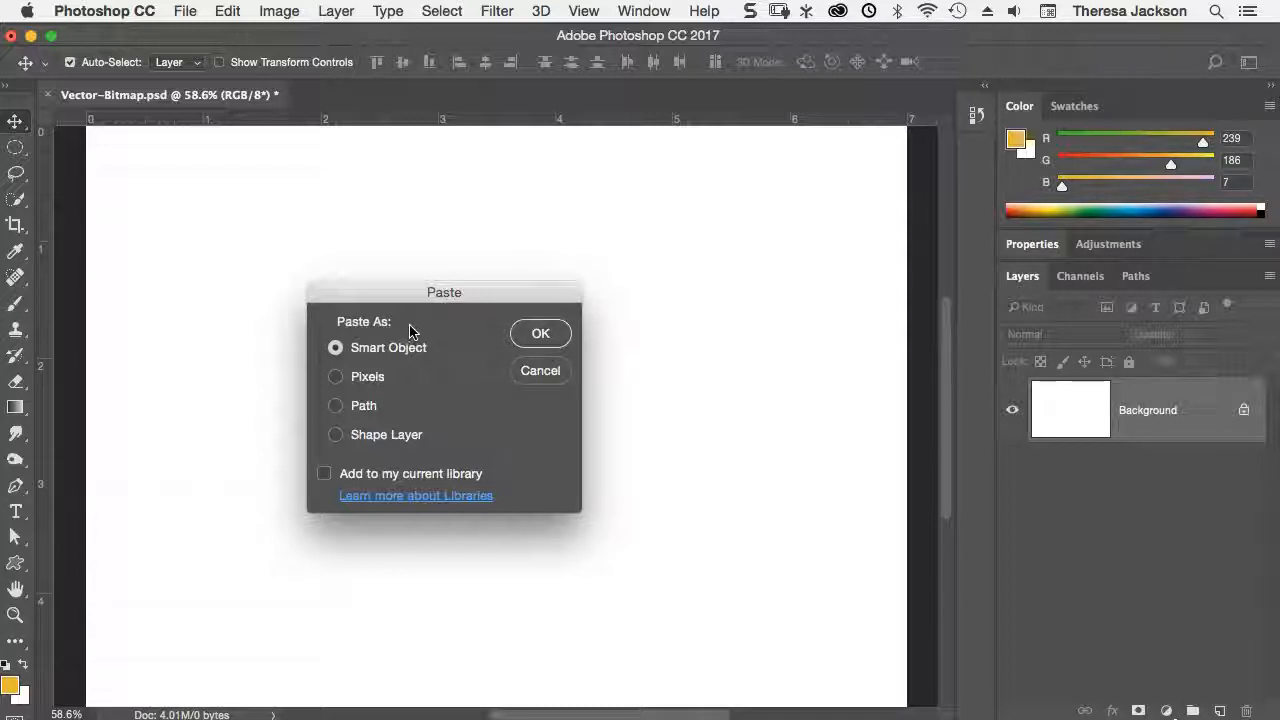
mouse_move(418, 352)
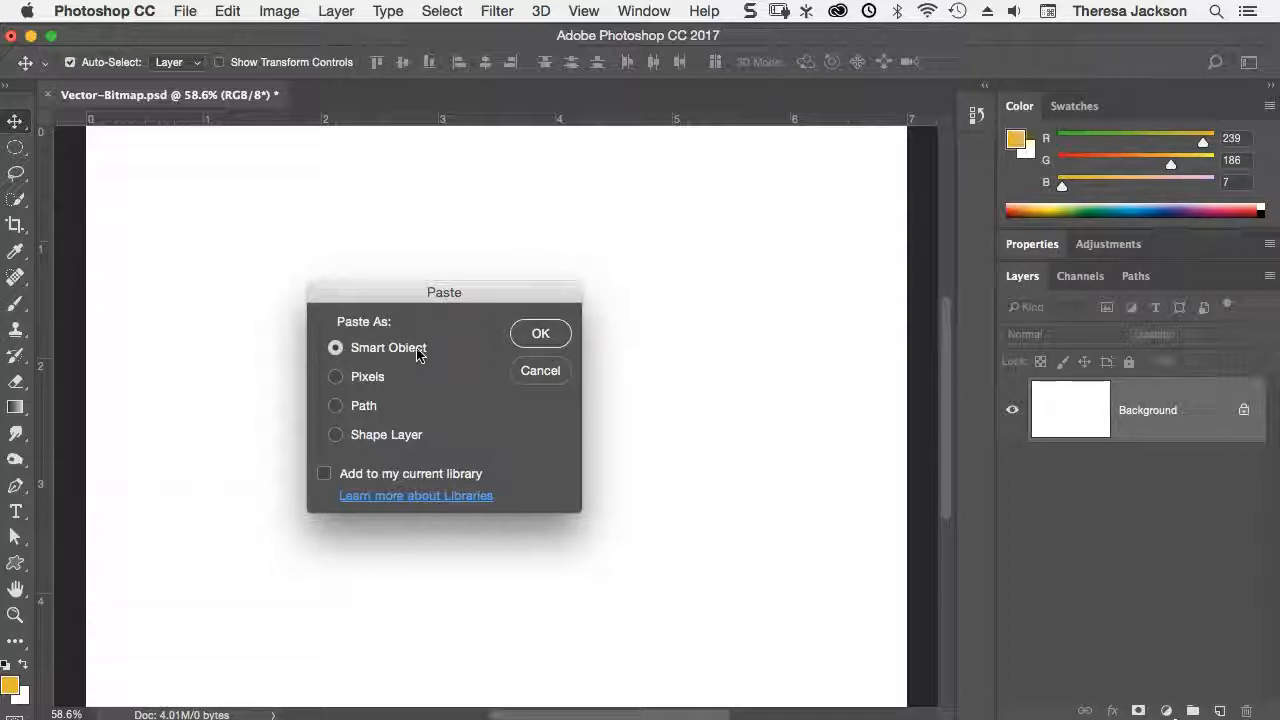
Paste the logo as a Smart Object and commit its placement at full size
click(540, 332)
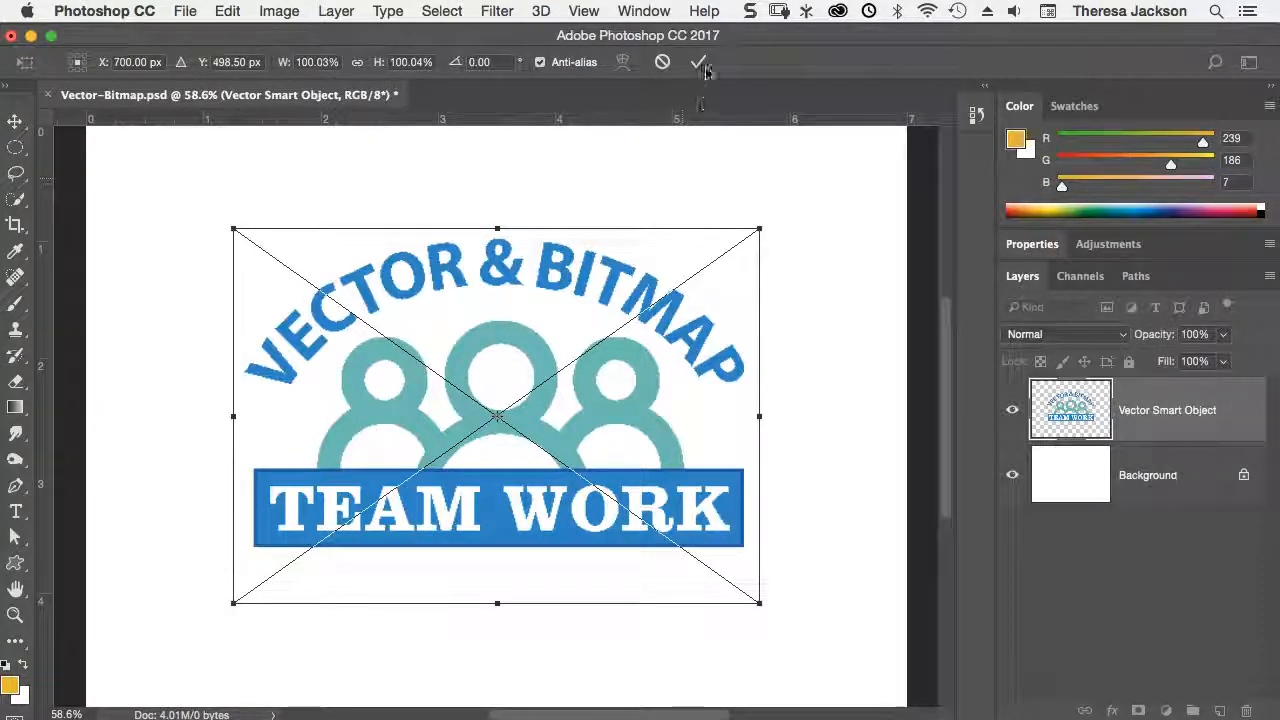
click(700, 62)
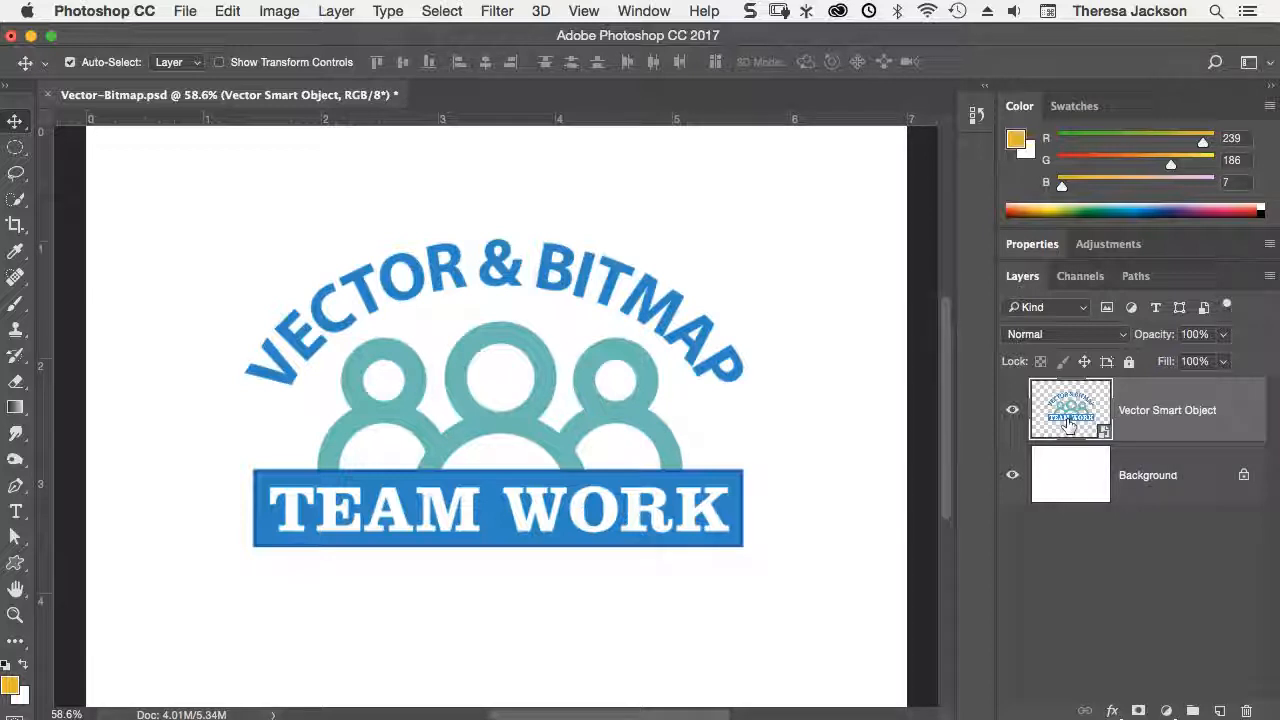